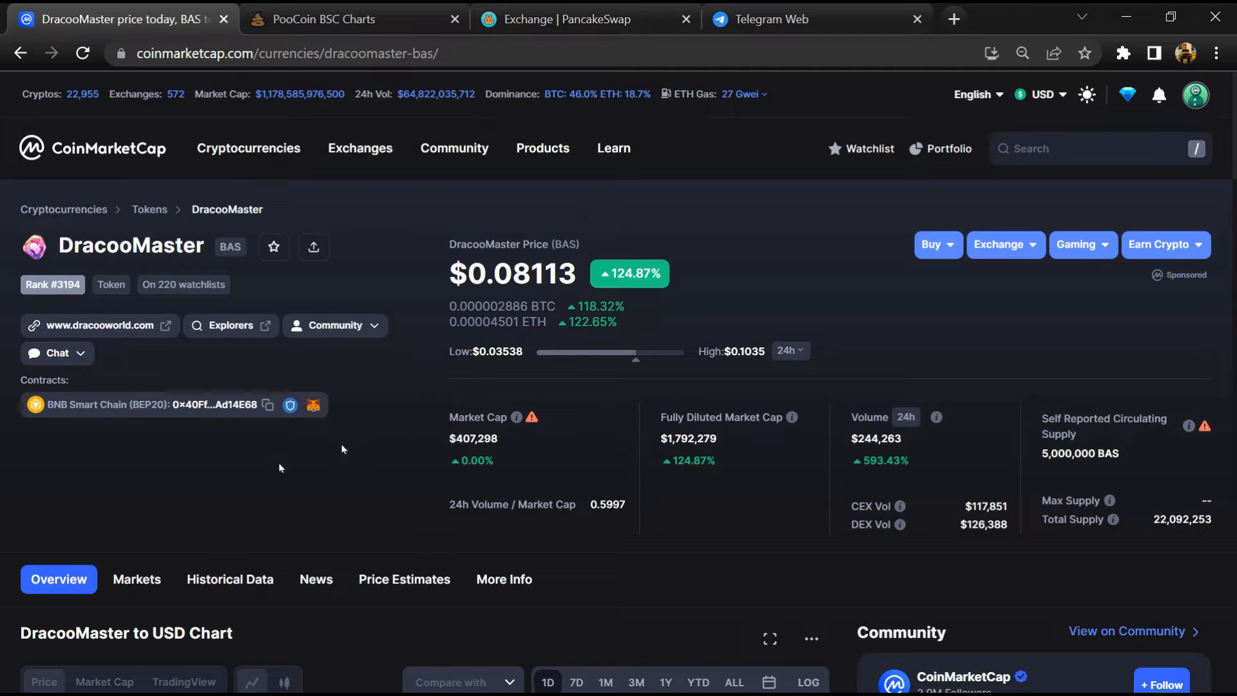
pyautogui.moveTo(1191, 207)
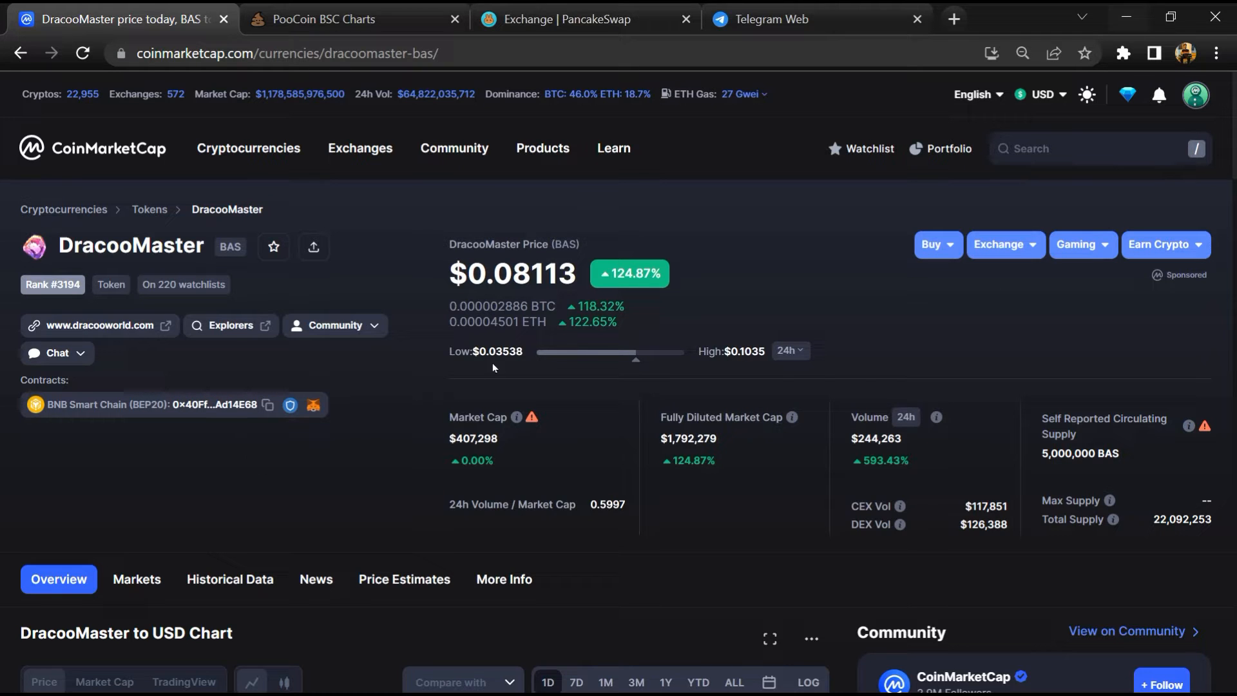
pyautogui.moveTo(438, 425)
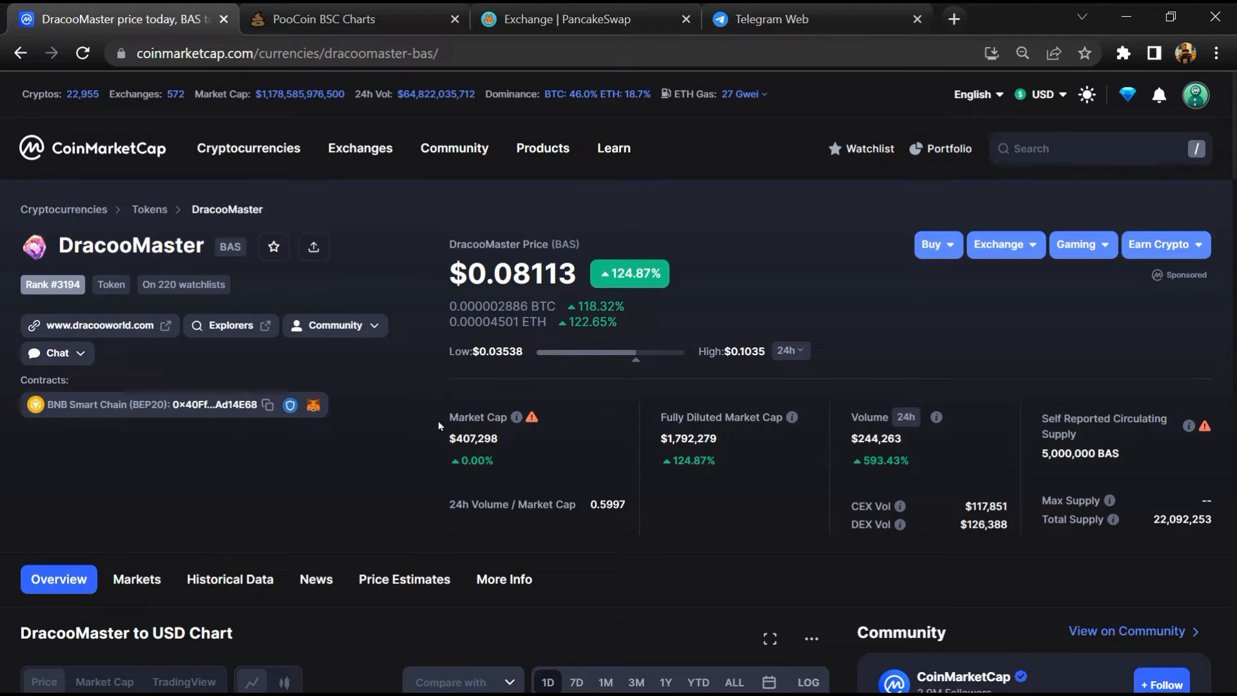
pyautogui.moveTo(259, 468)
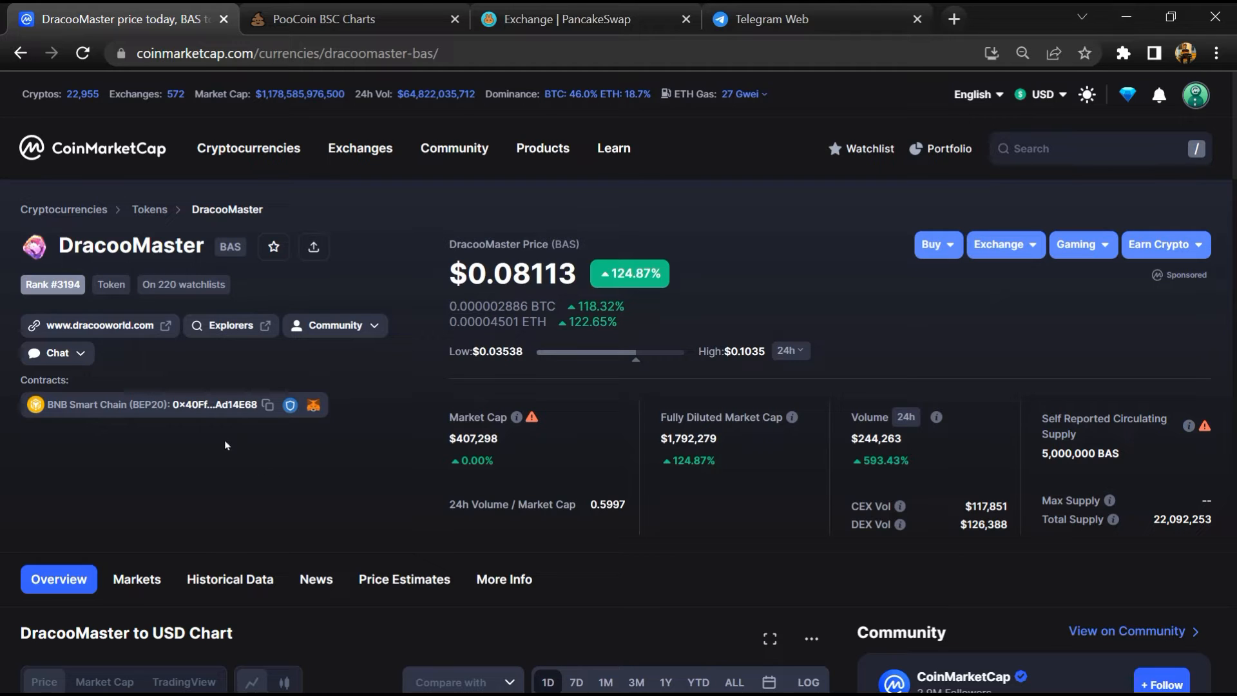
pyautogui.moveTo(377, 431)
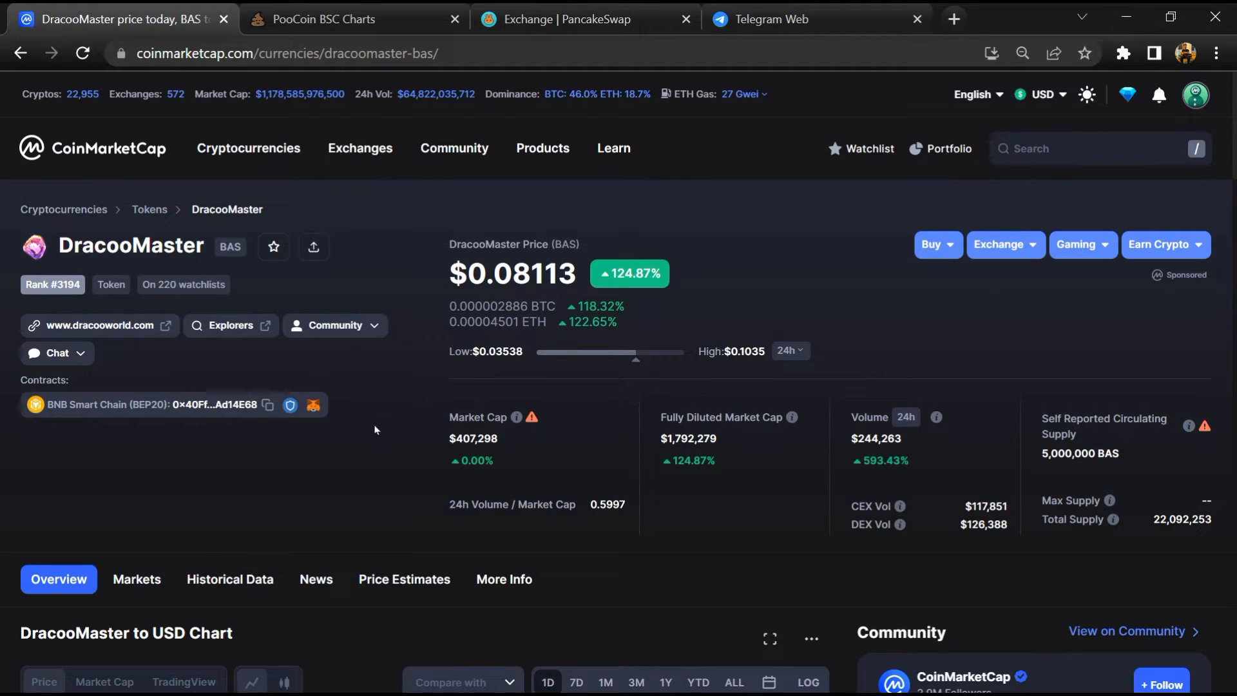
pyautogui.moveTo(441, 424)
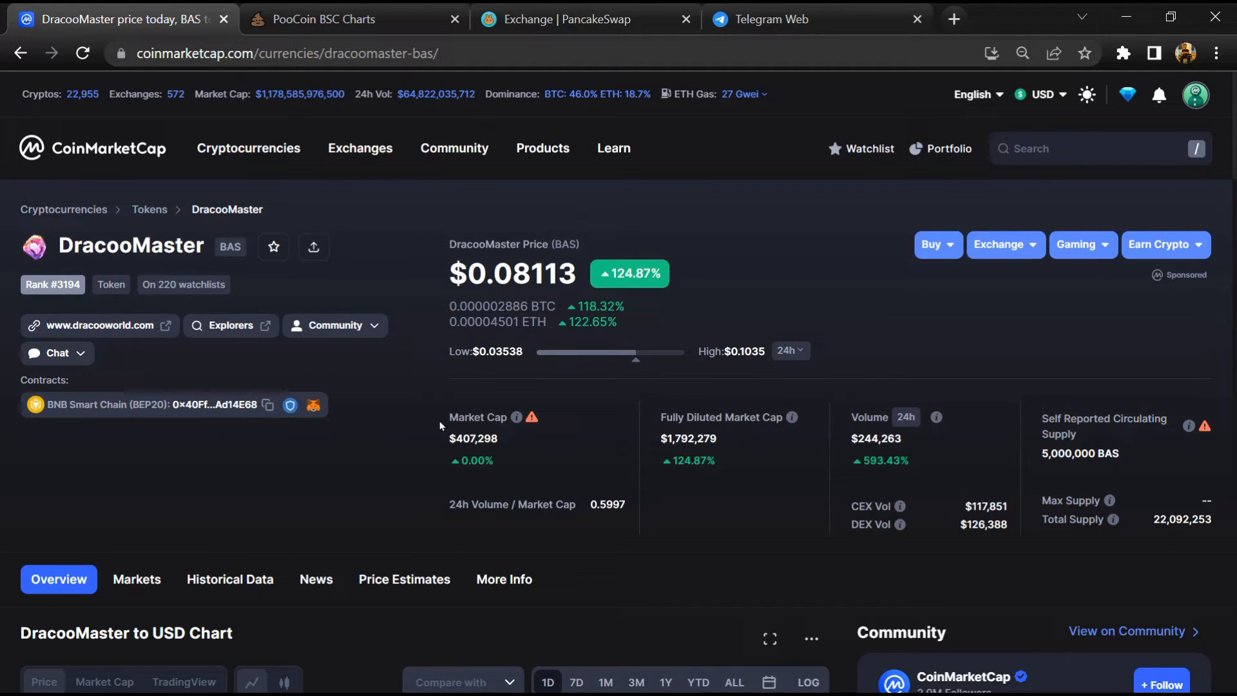
pyautogui.moveTo(259, 467)
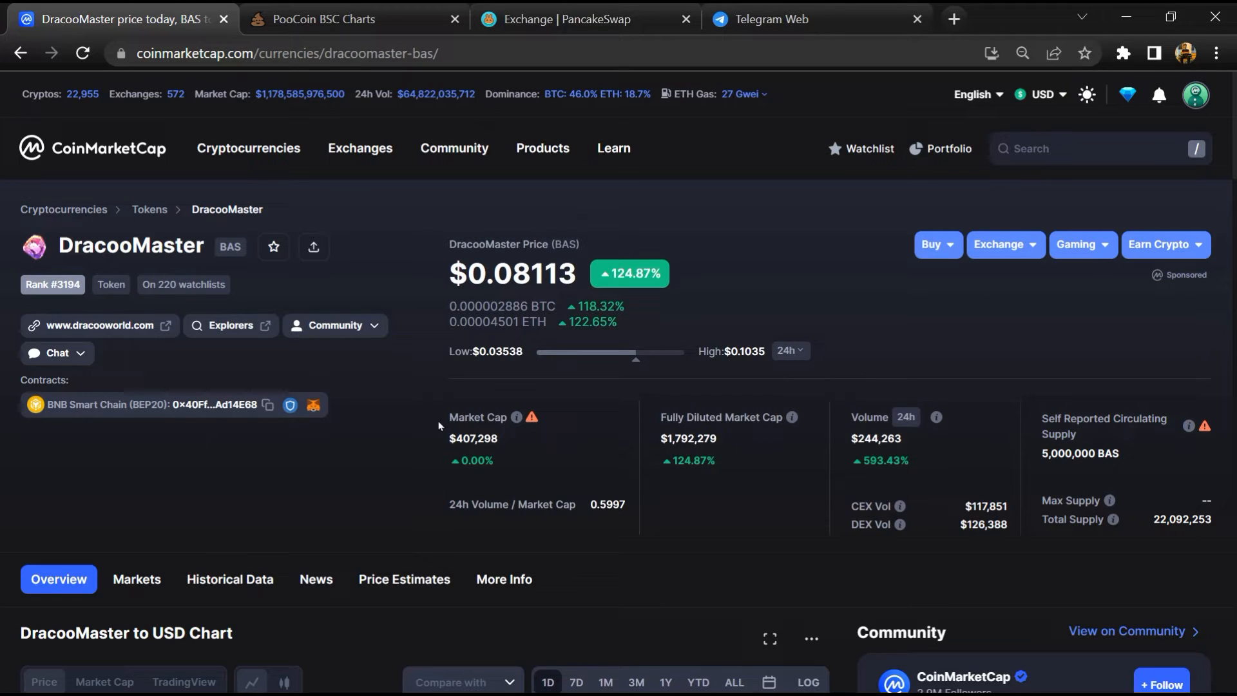
pyautogui.moveTo(259, 467)
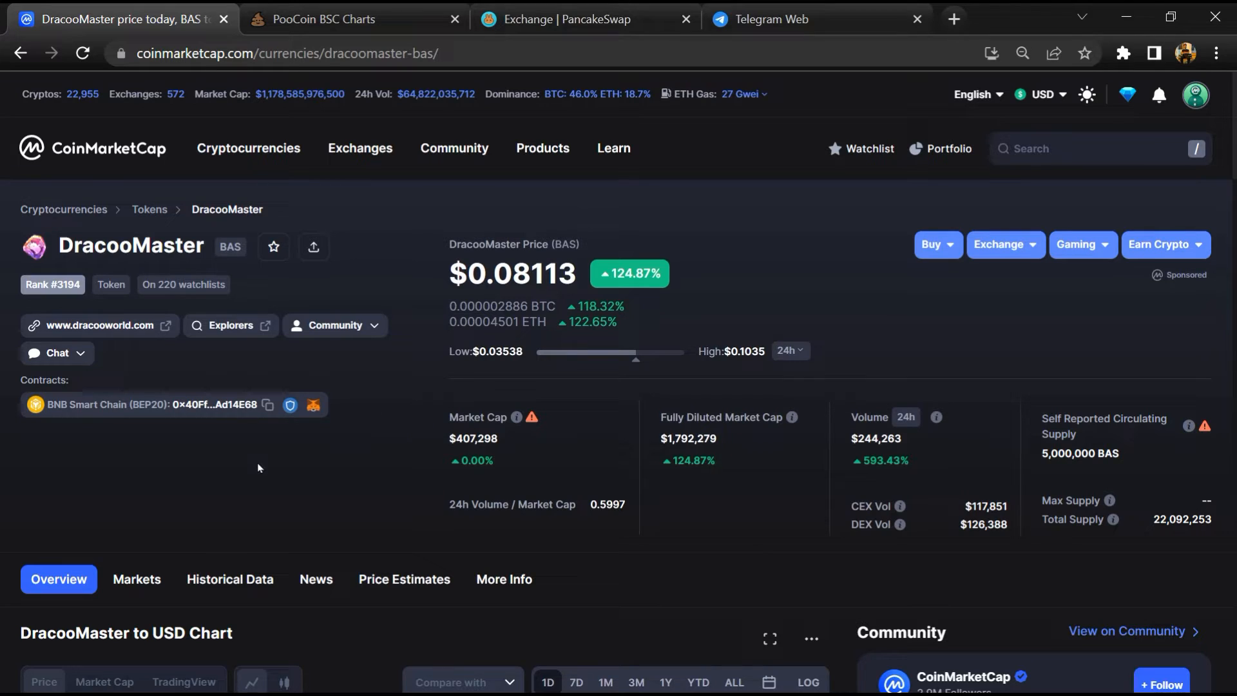
pyautogui.moveTo(1231, 154)
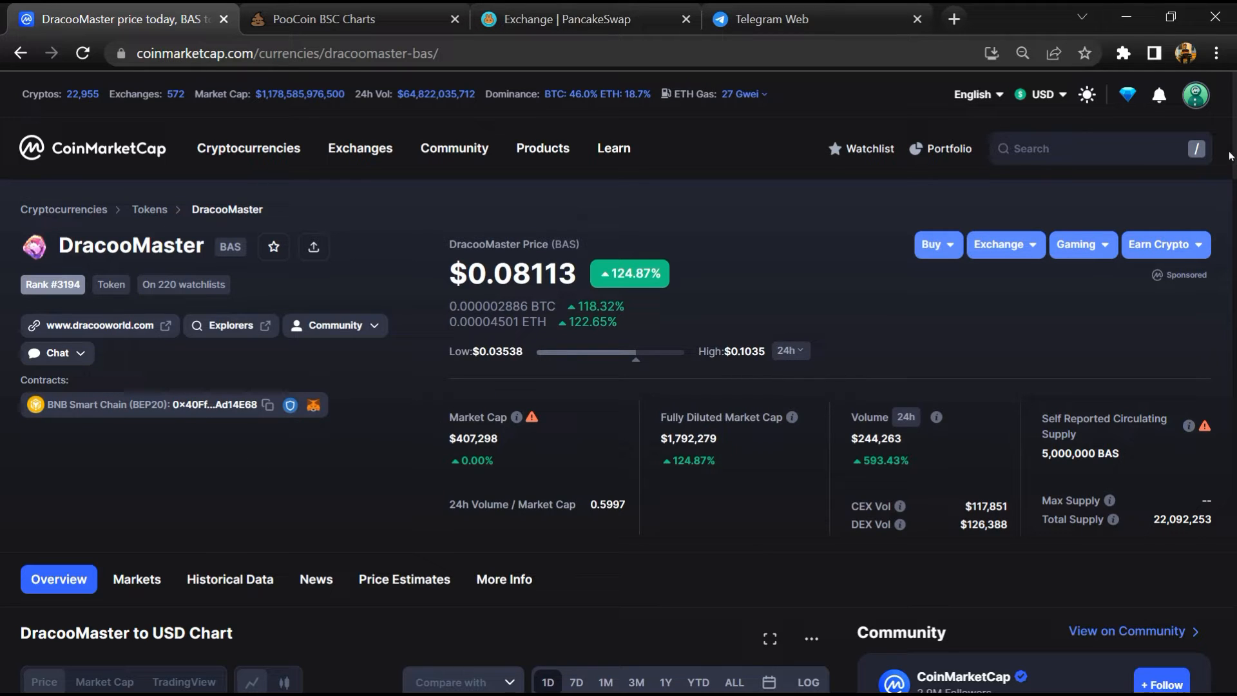
pyautogui.moveTo(226, 445)
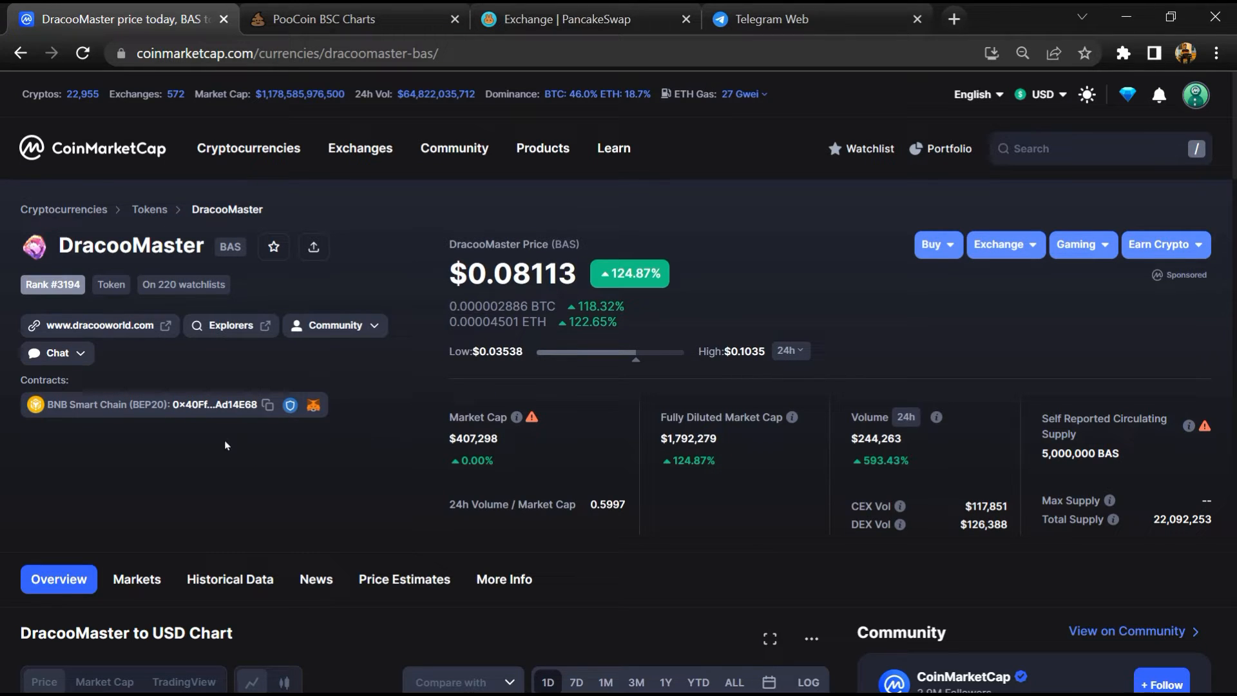
# View DracooMaster's markets listing and return to its overview
pyautogui.scroll(-3)
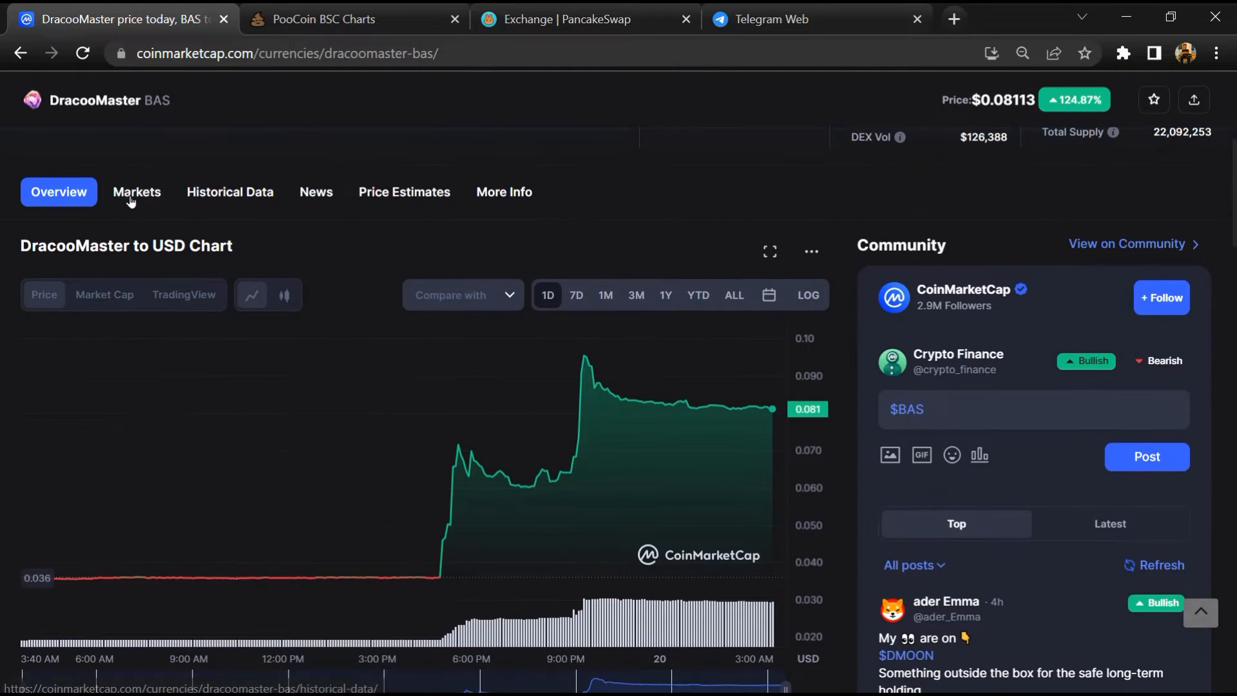
pyautogui.click(137, 191)
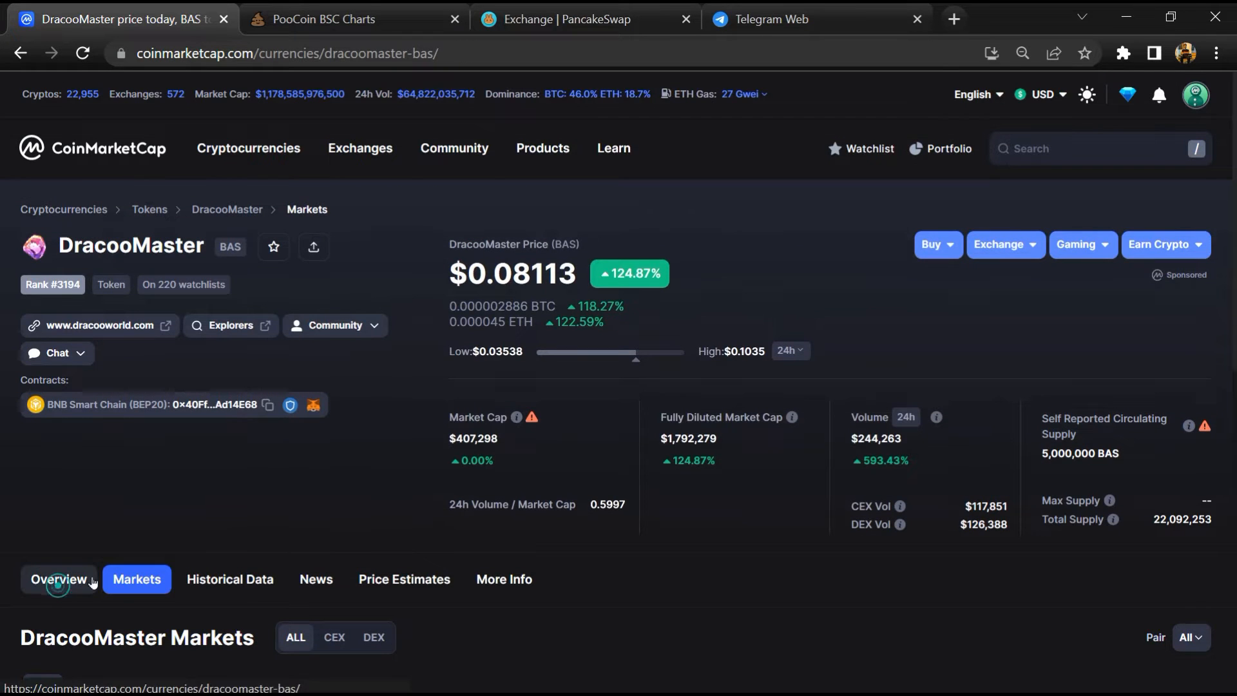
pyautogui.click(58, 580)
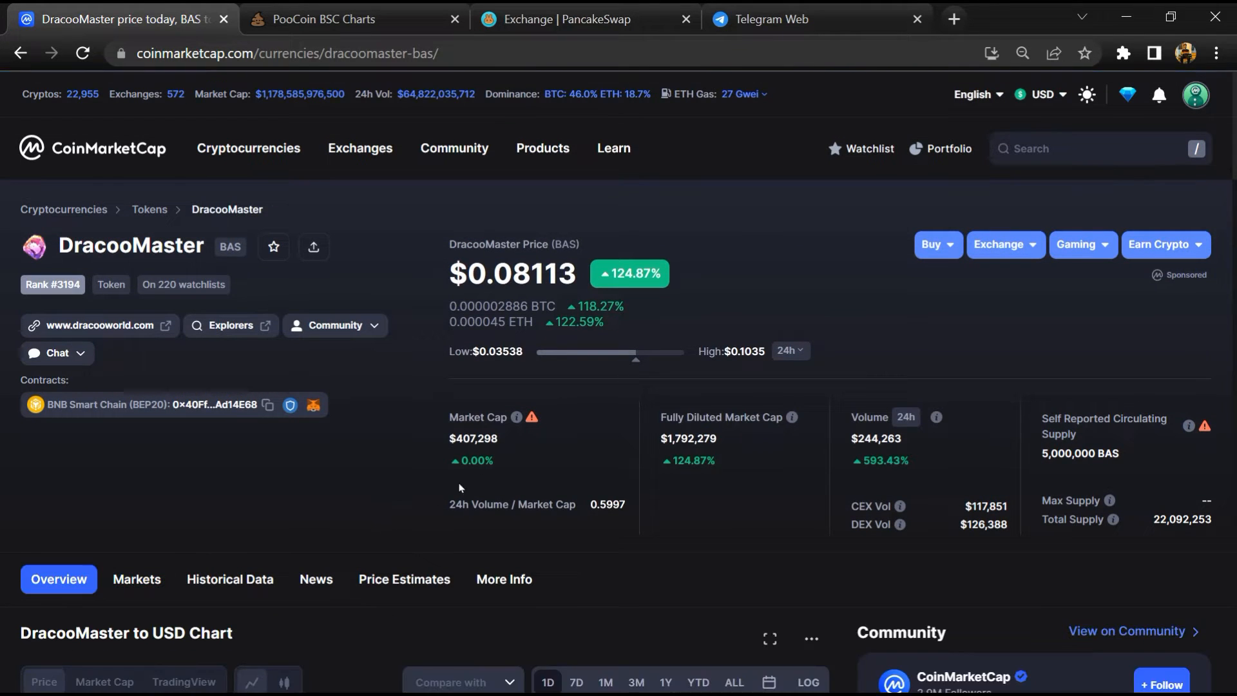
pyautogui.moveTo(603, 451)
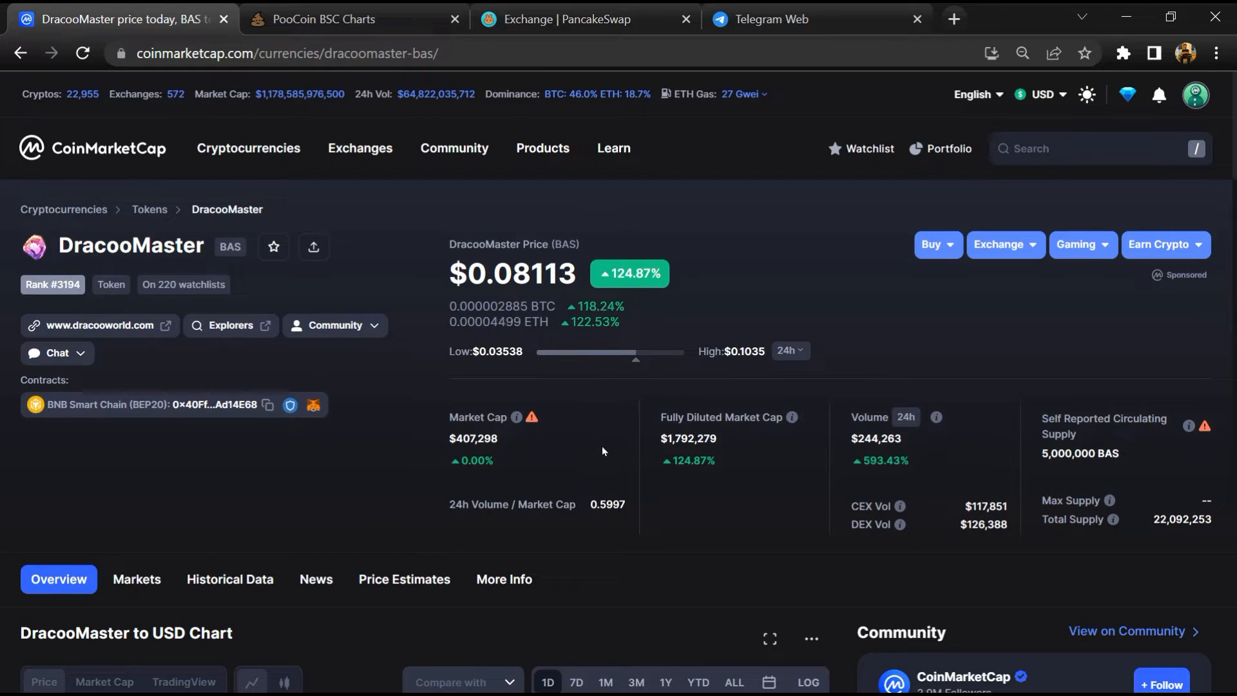
# Mark the DracooMaster community post sentiment as Bearish in the Community panel
pyautogui.scroll(-3)
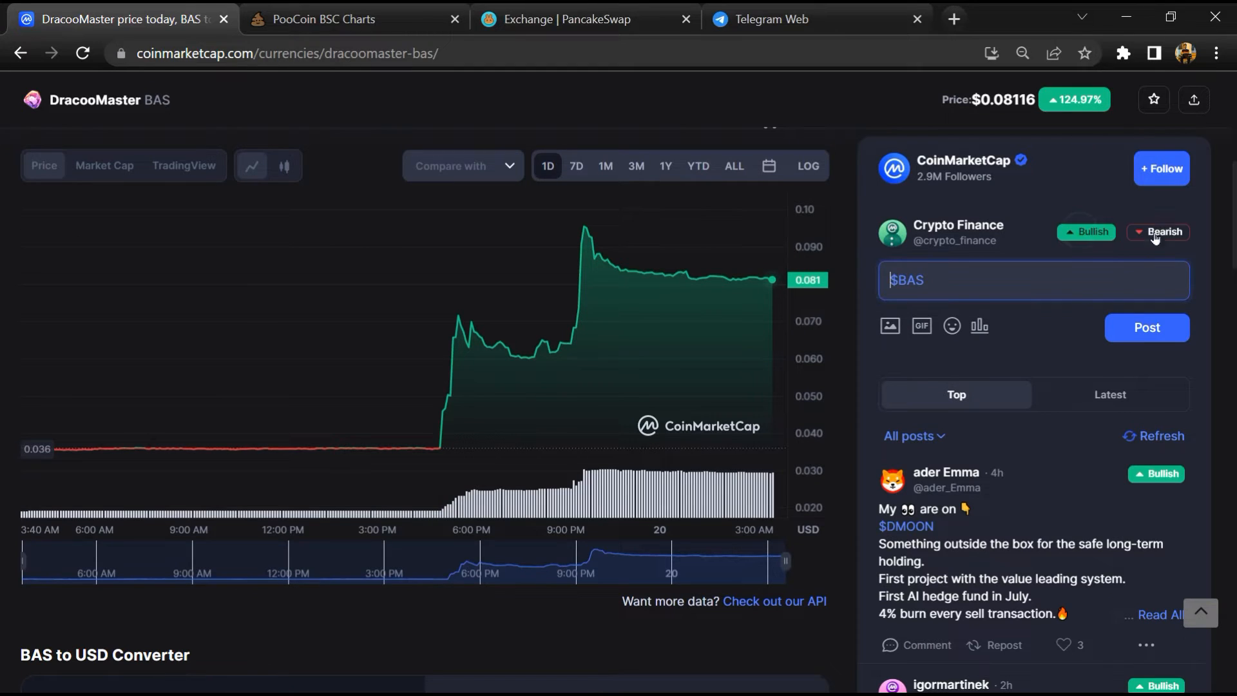
pyautogui.click(1157, 232)
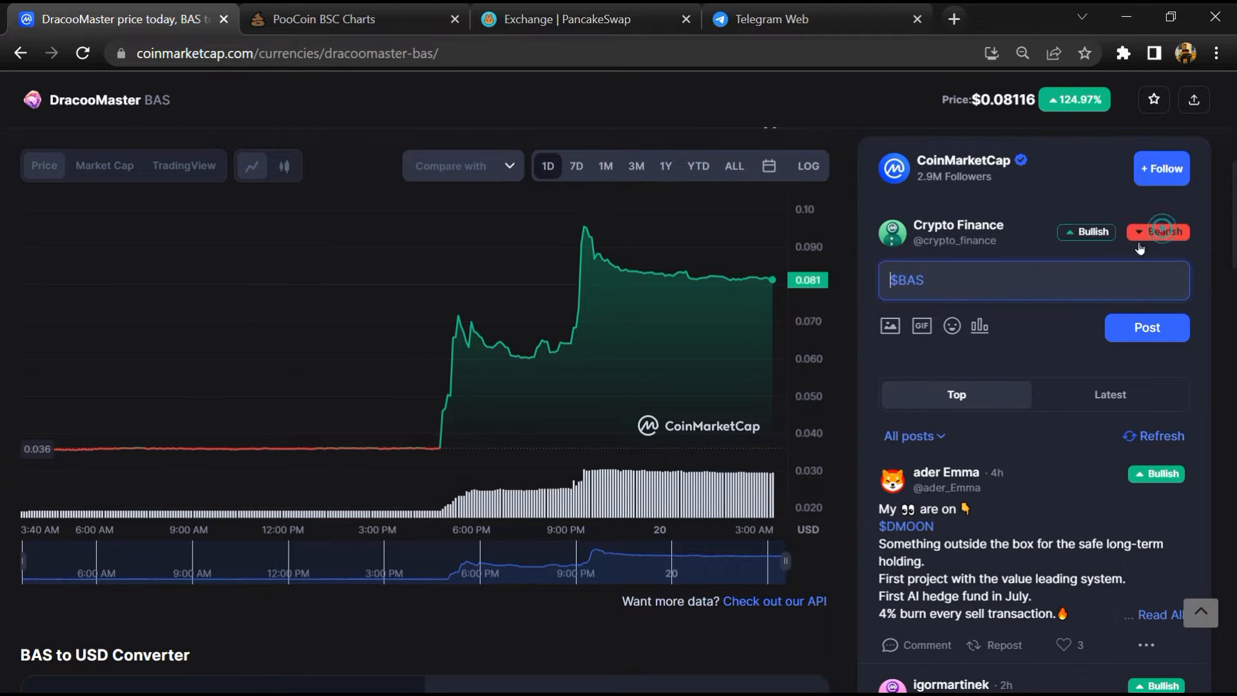
pyautogui.scroll(-3)
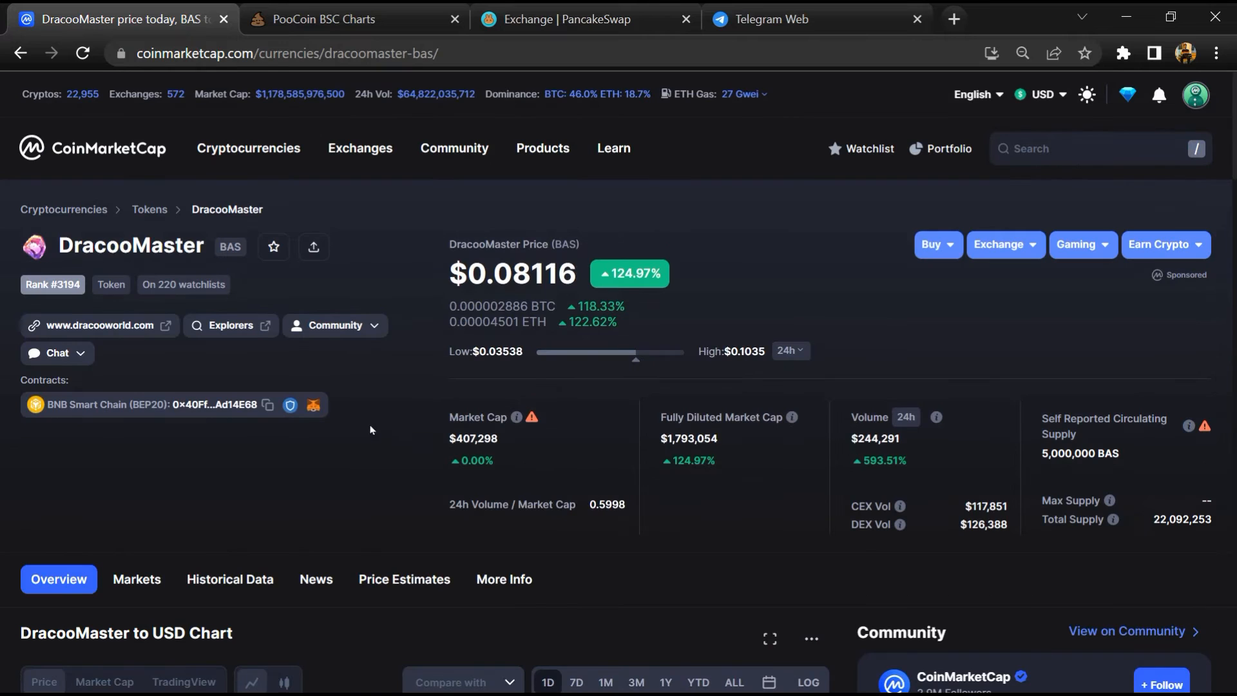
# Reach the DracooMasterOfficial Telegram group via the Chat link and start its message search
pyautogui.click(56, 353)
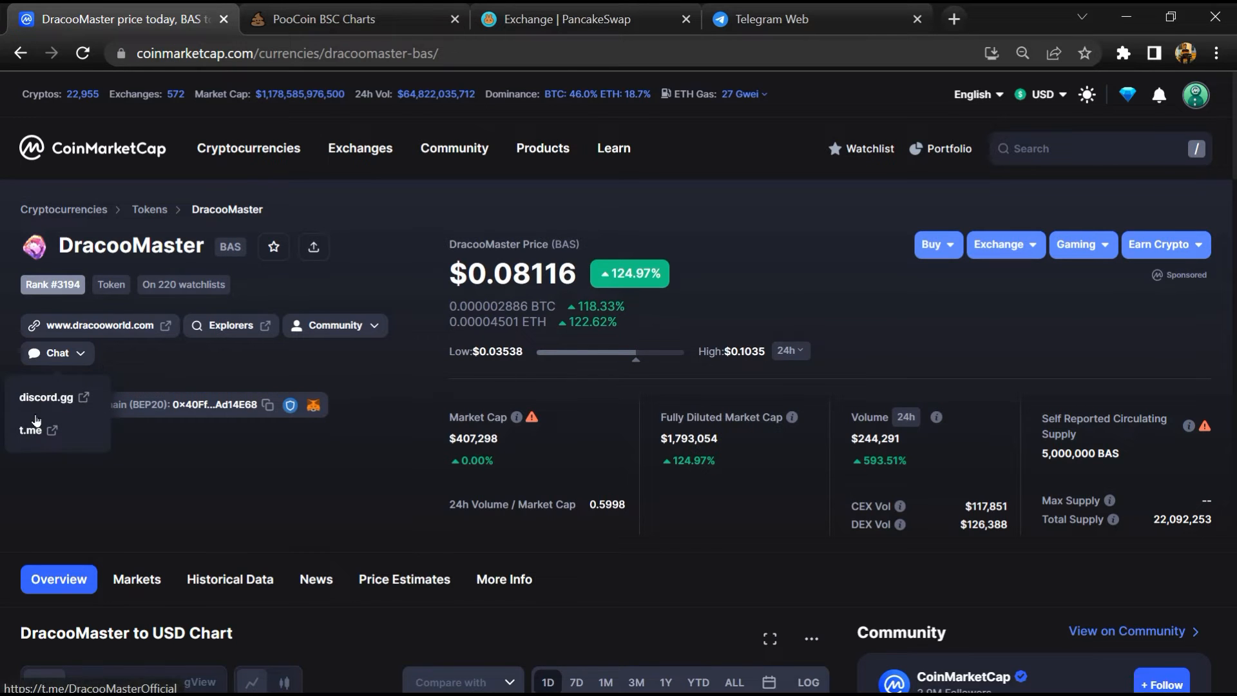
pyautogui.click(30, 431)
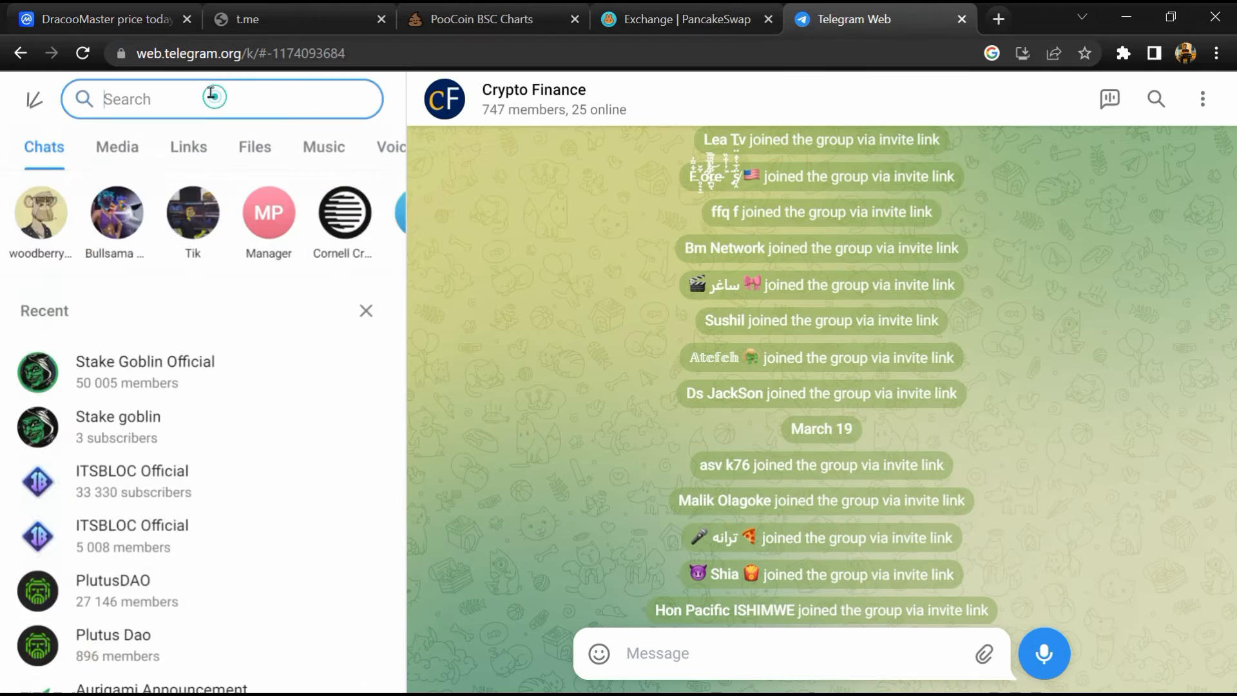
pyautogui.write('DracooMasterOfficial')
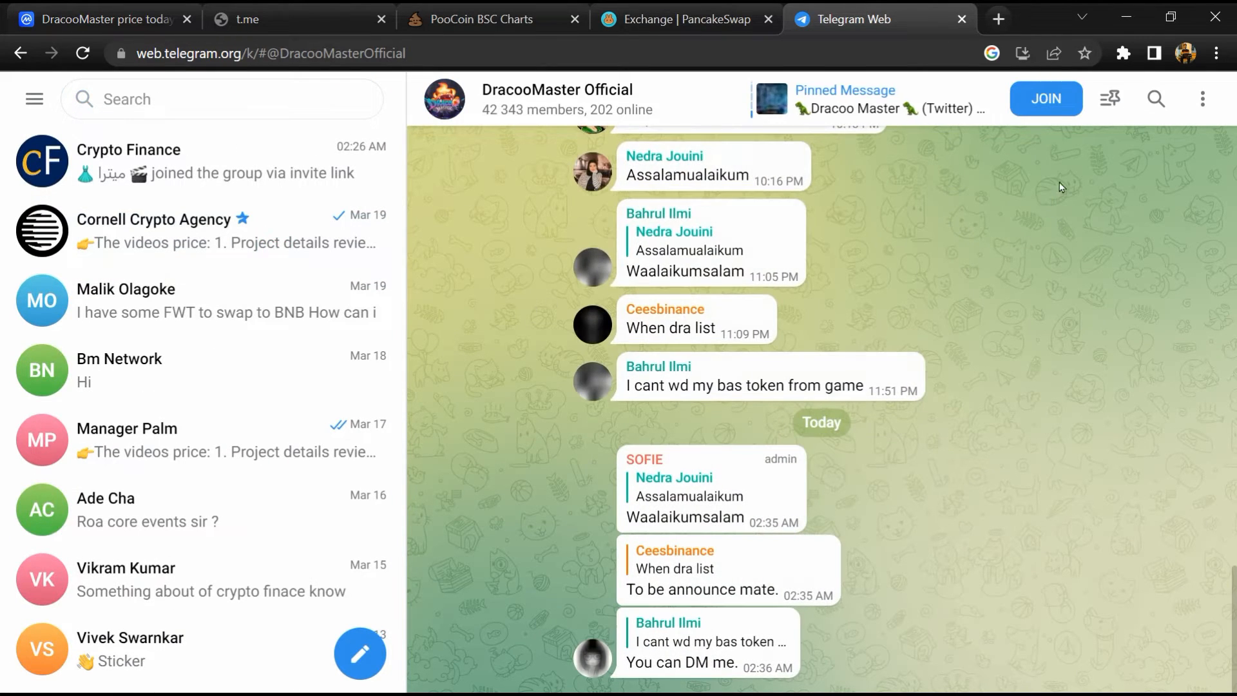
pyautogui.click(1155, 98)
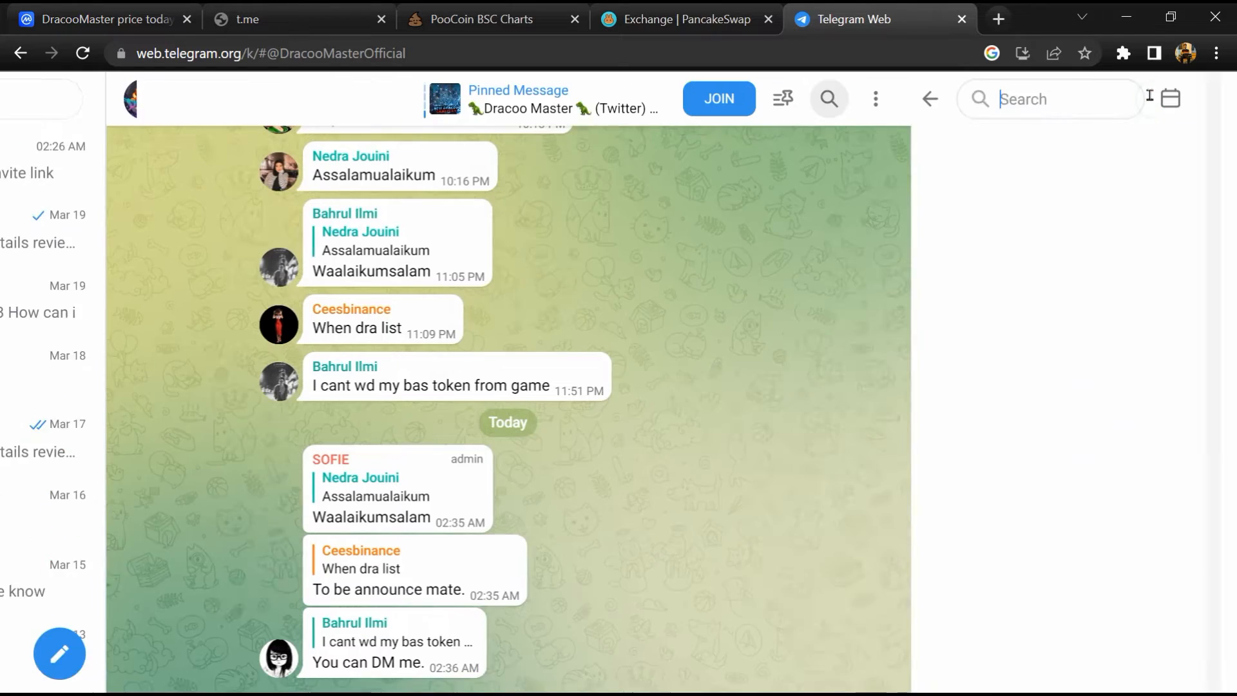
# Search the group for 'scam', review a warning, and return to CoinMarketCap's DracooMaster page
pyautogui.write('scam')
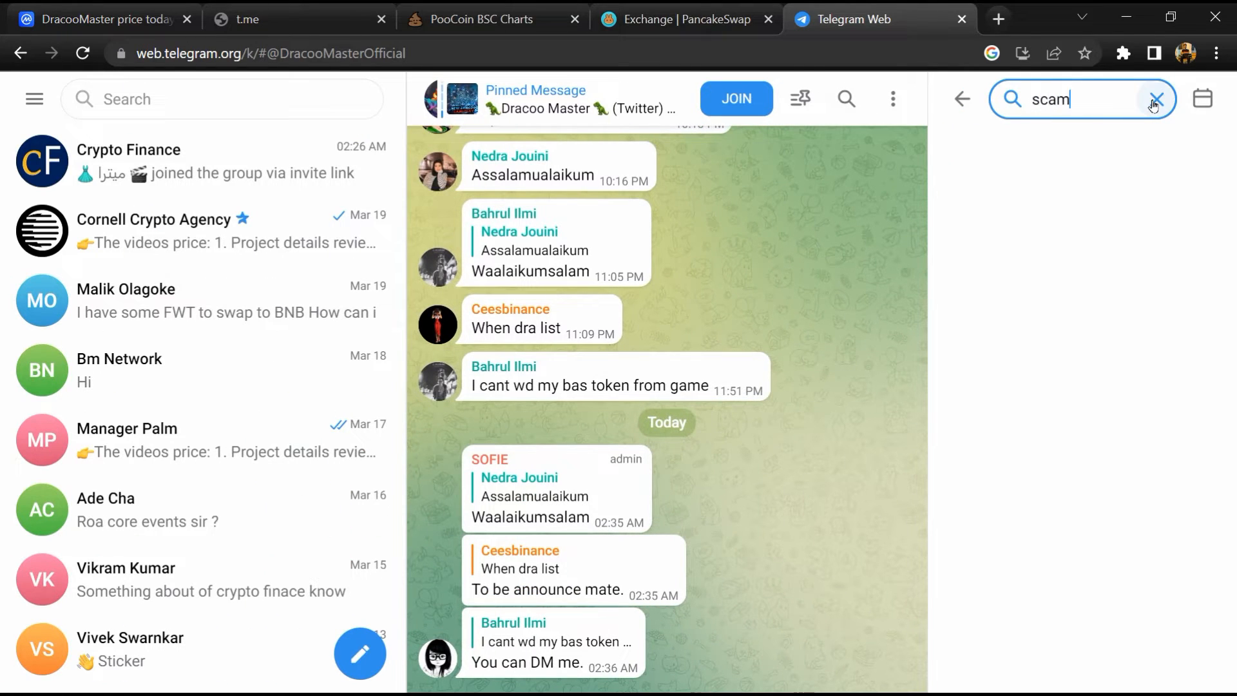
pyautogui.press('Enter')
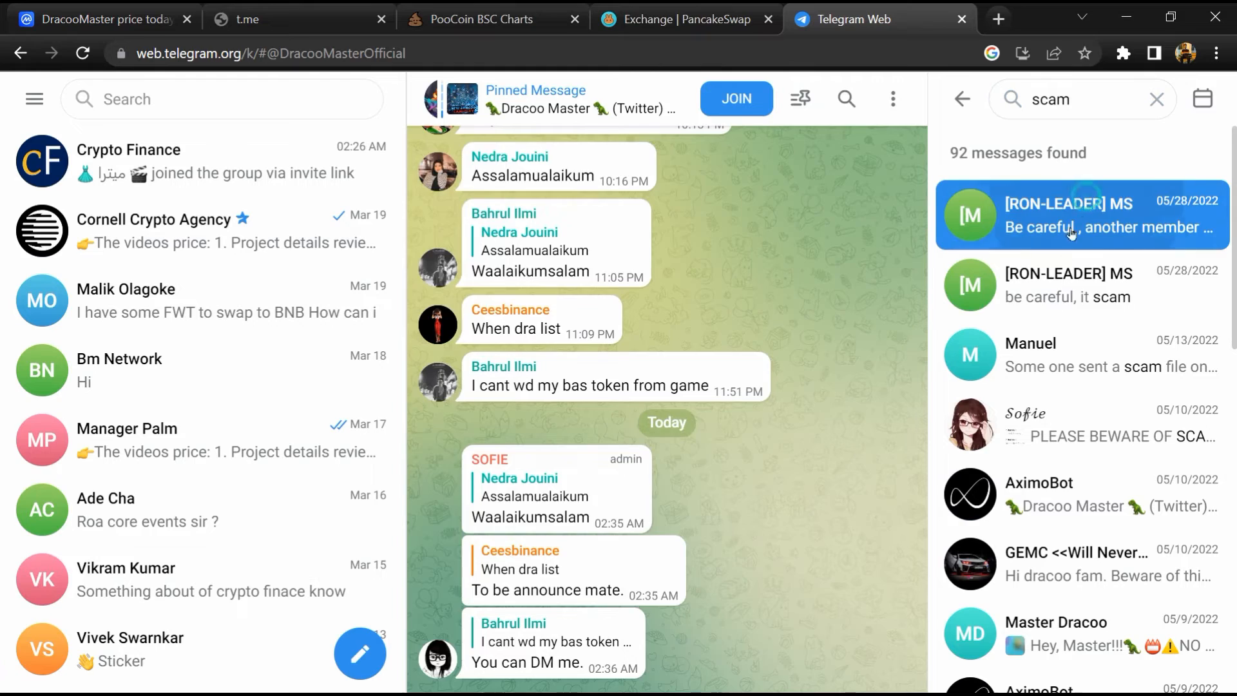
pyautogui.click(1080, 284)
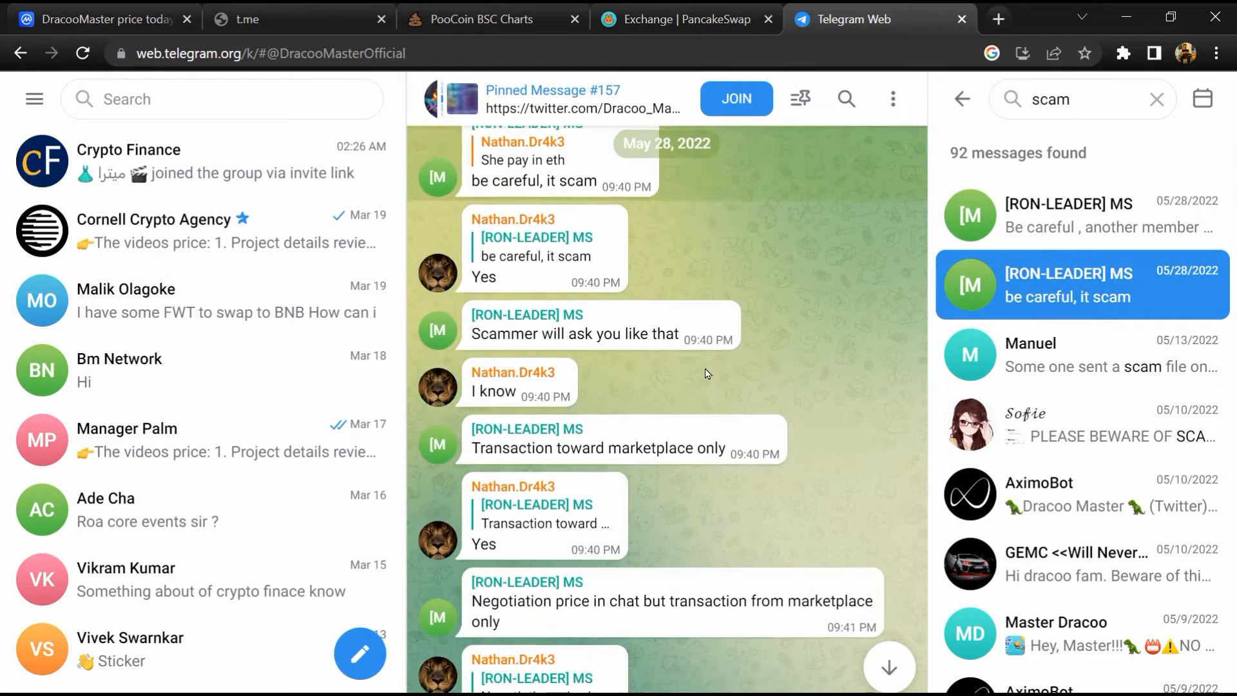
pyautogui.scroll(-3)
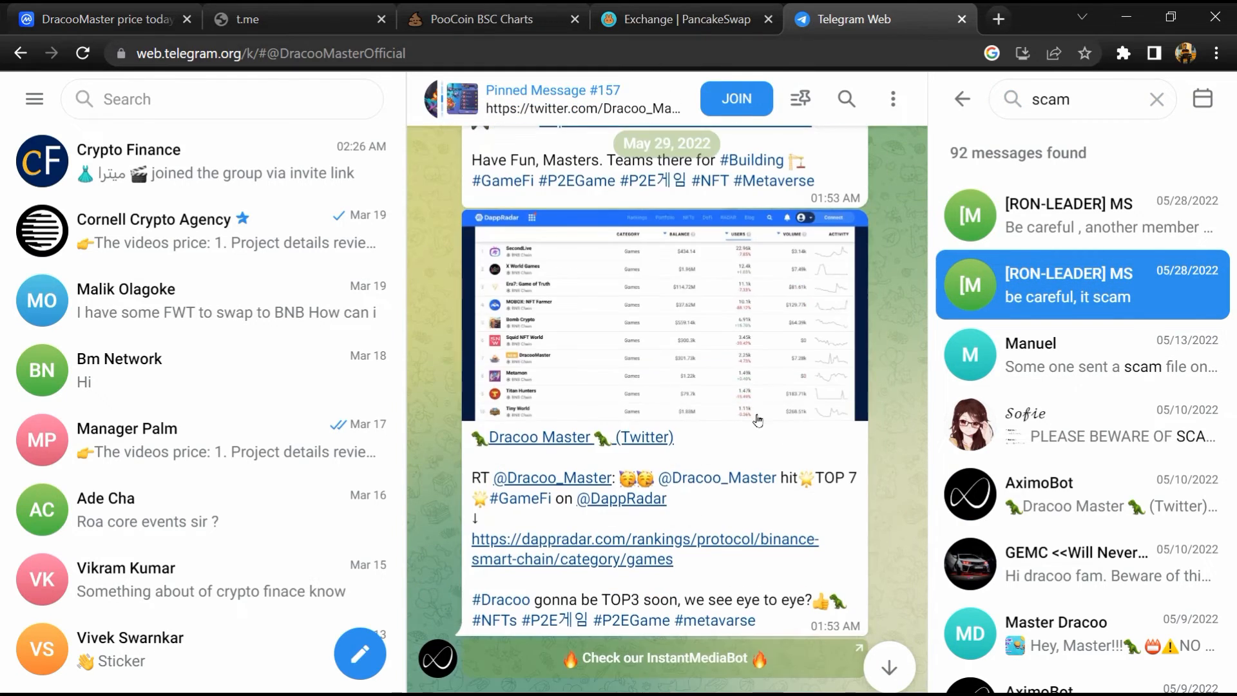
pyautogui.scroll(-3)
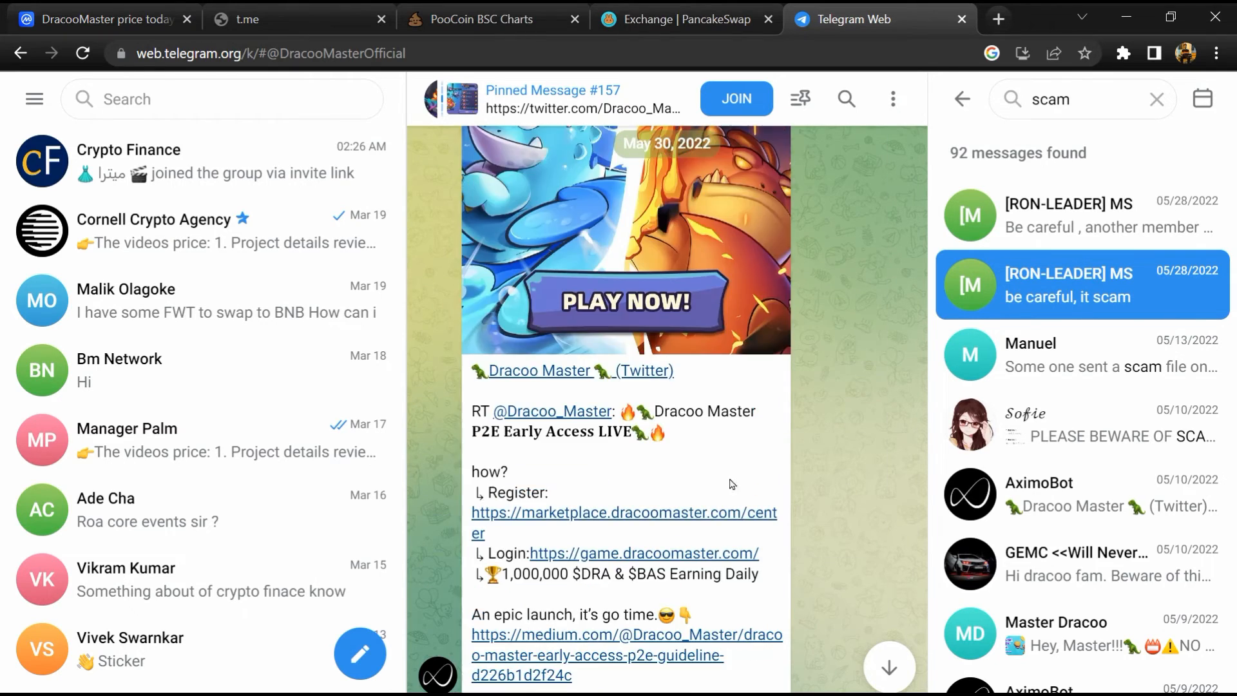
pyautogui.click(103, 20)
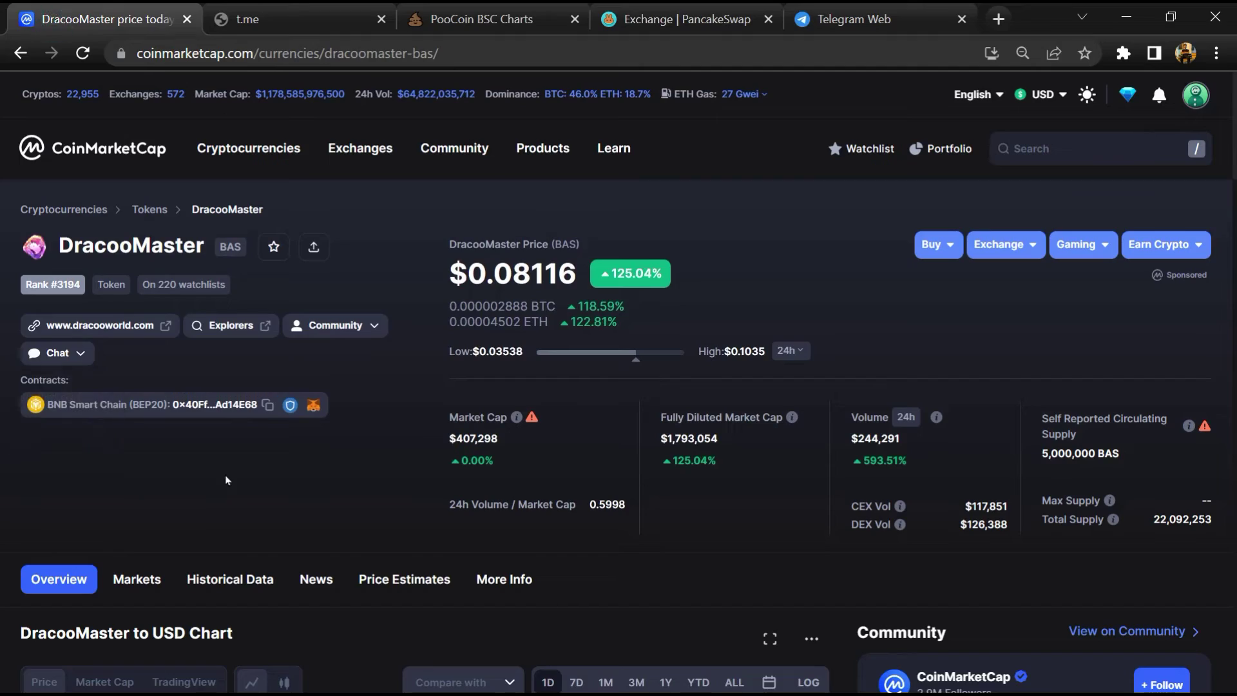
pyautogui.moveTo(242, 452)
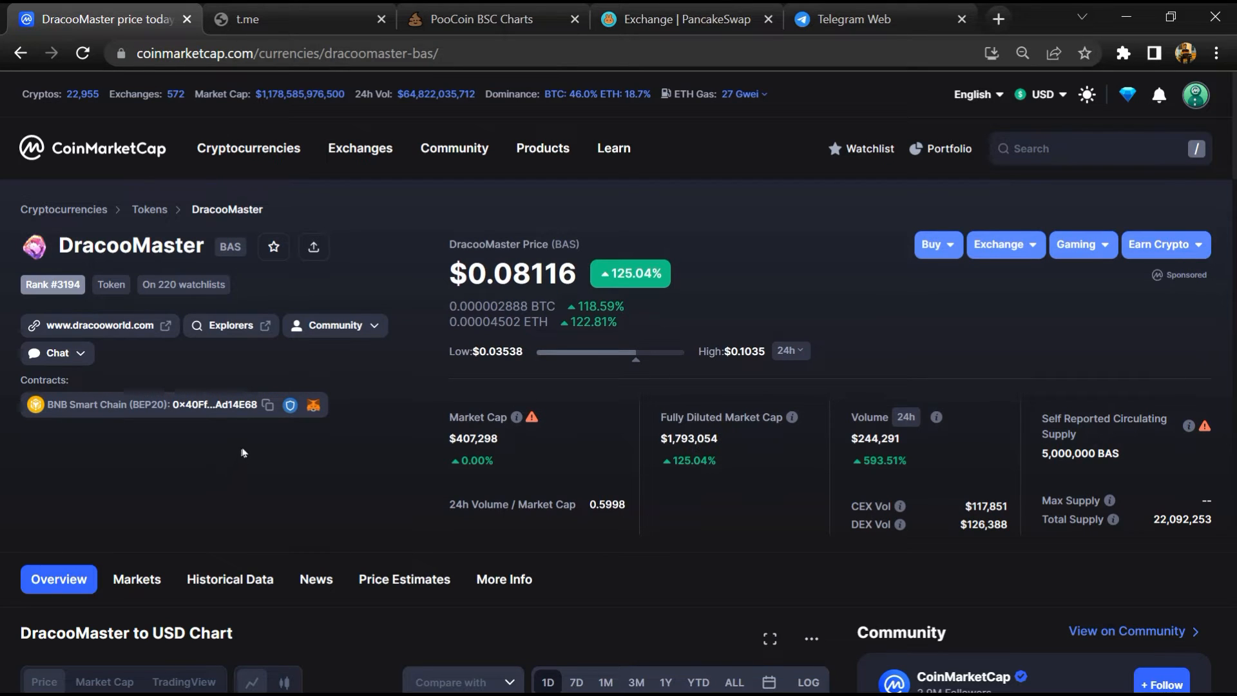
# Copy DracooMaster's BEP20 contract address and switch to PooCoin's BSC Charts page
pyautogui.click(265, 405)
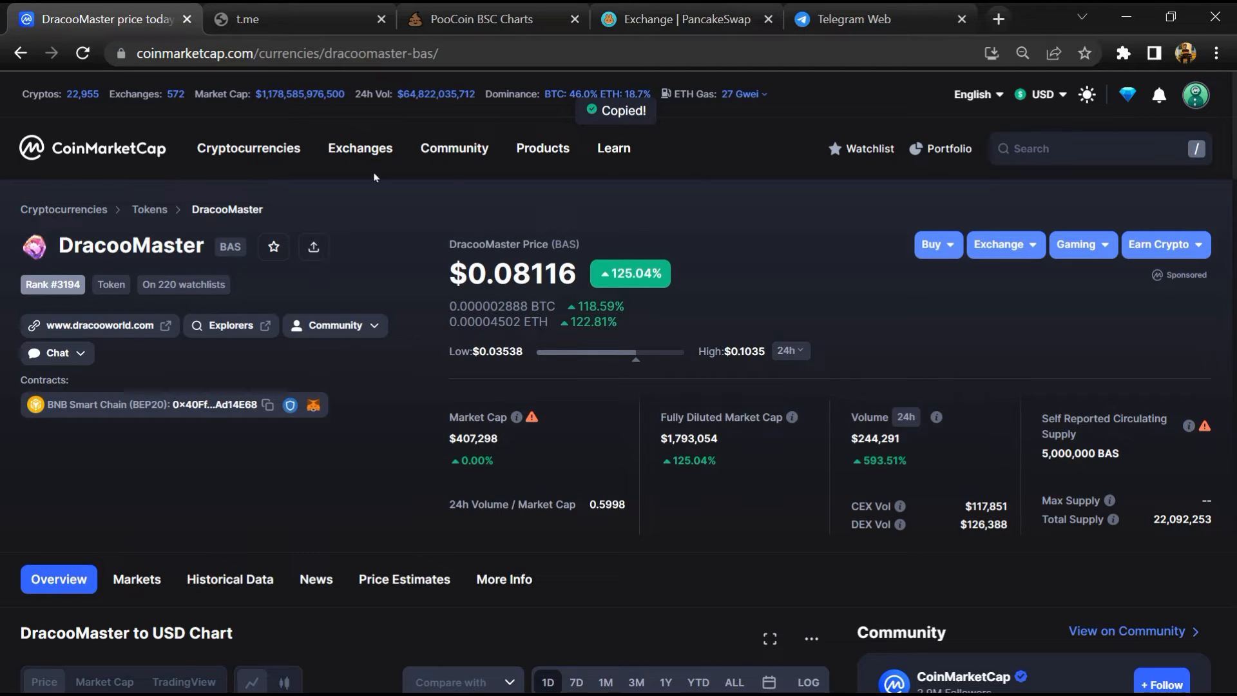
pyautogui.click(479, 18)
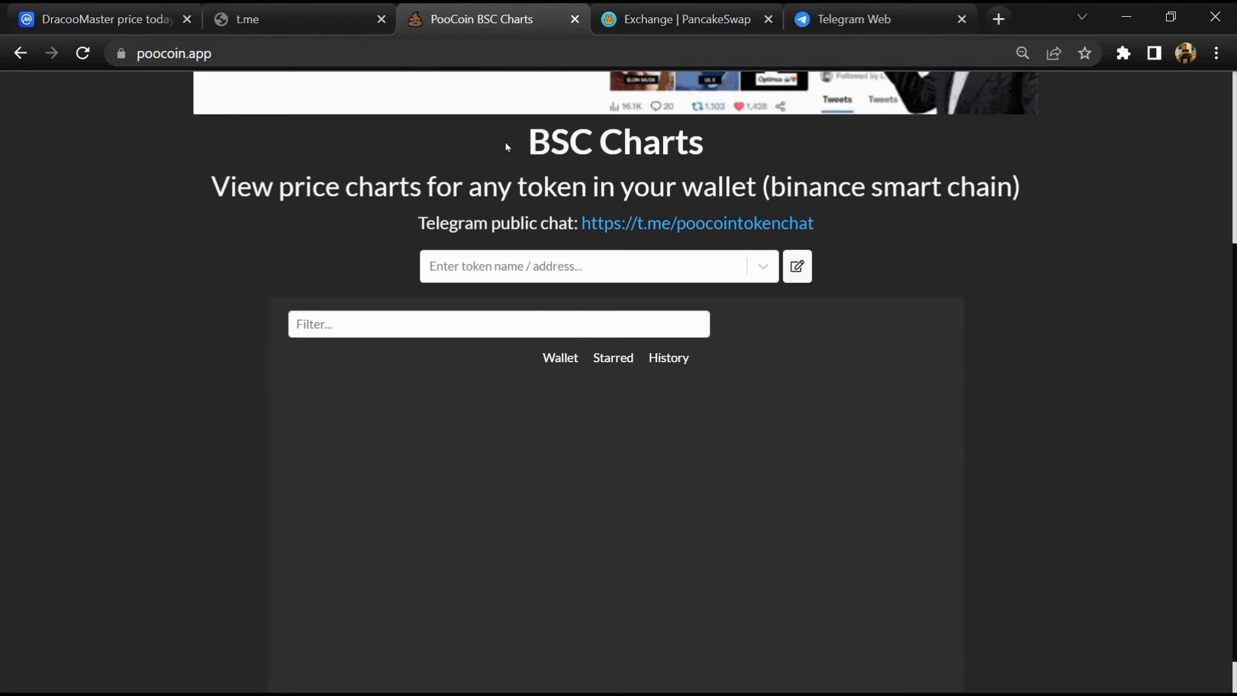
# Paste the contract address into PooCoin's search and open the Big Amber Stone (BAS) chart
pyautogui.click(533, 265)
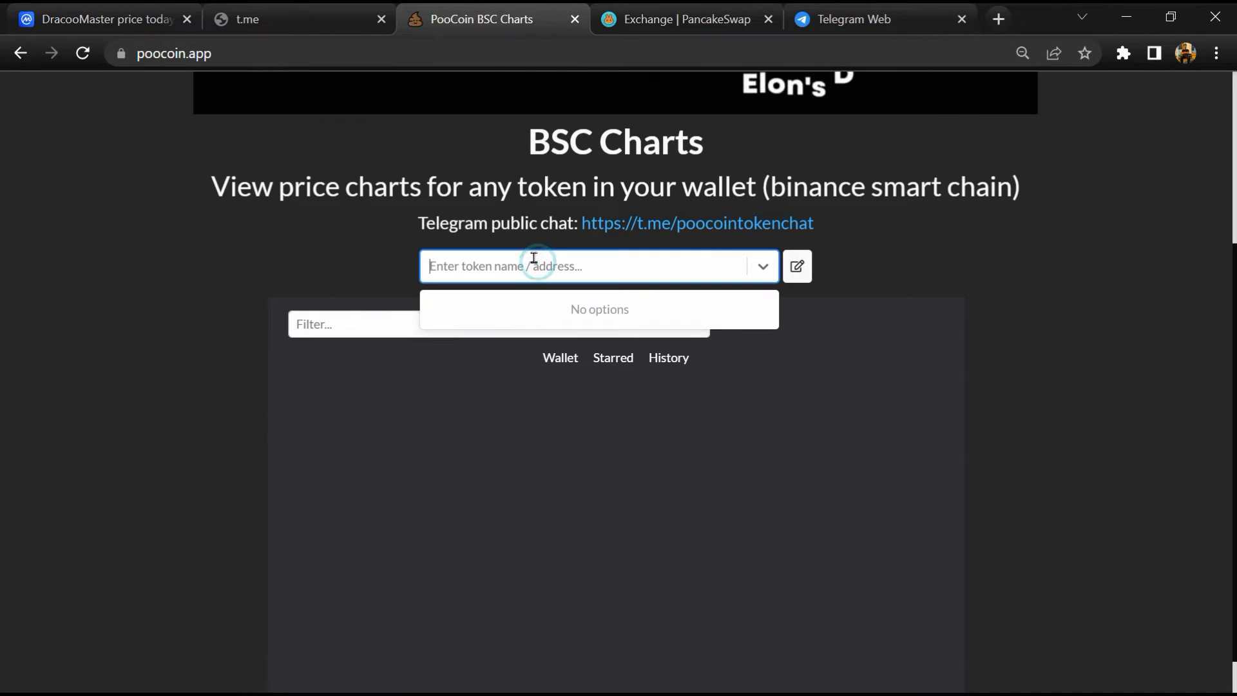
pyautogui.rightClick(533, 265)
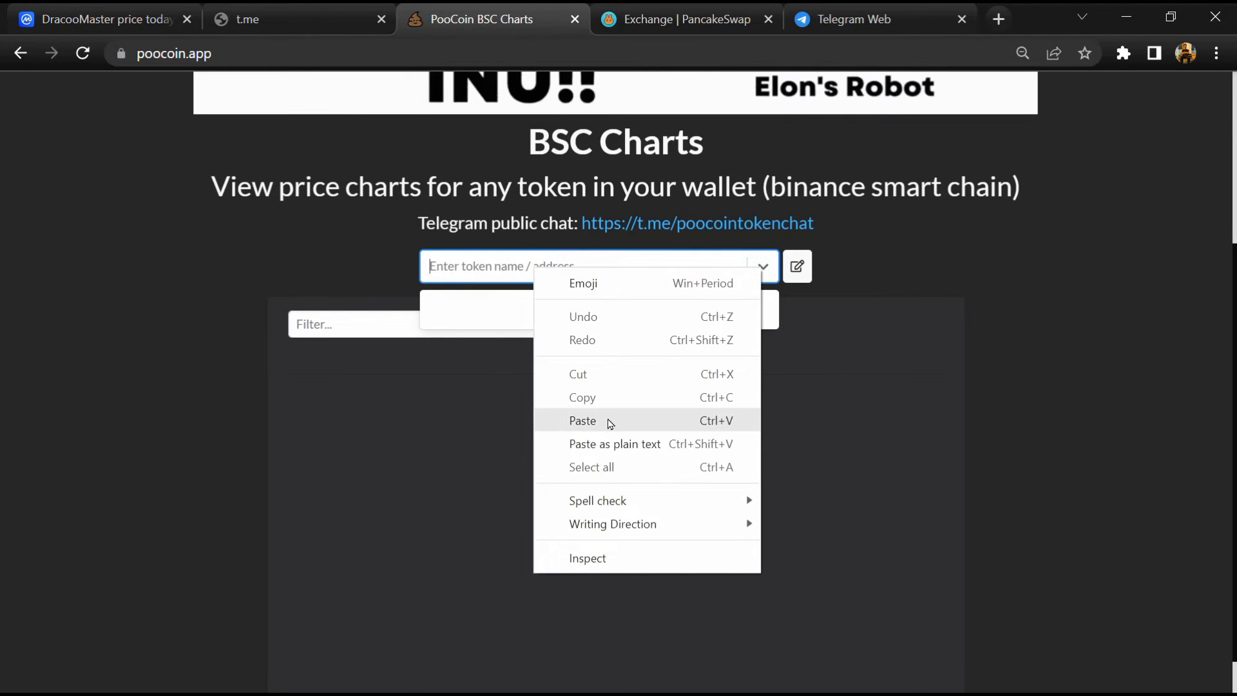
pyautogui.click(583, 420)
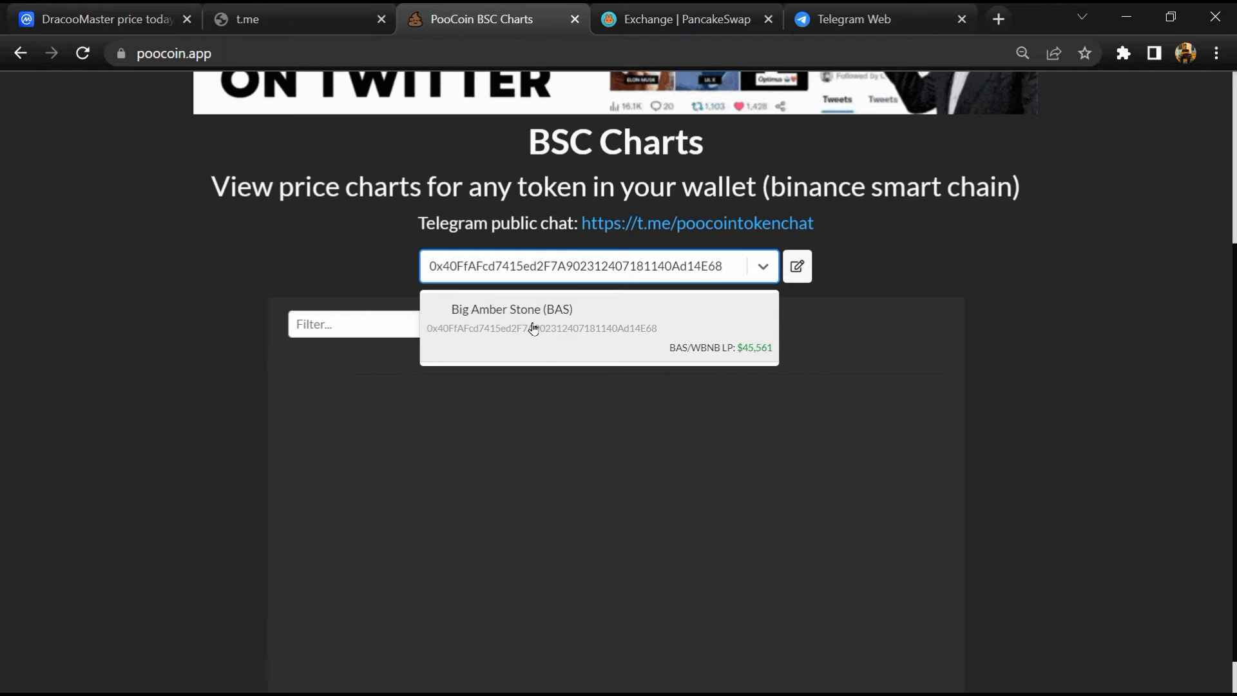
pyautogui.click(531, 321)
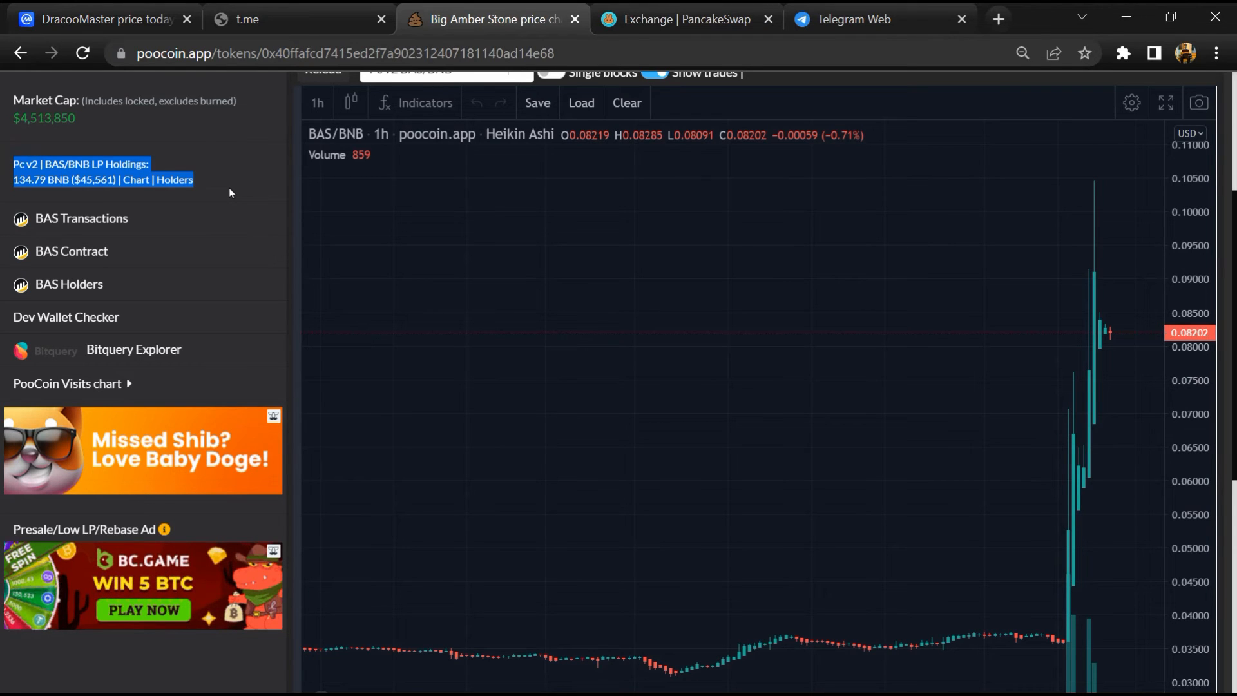
# Review BAS's biggest buyers and sellers lists, then switch to PancakeSwap
pyautogui.scroll(-3)
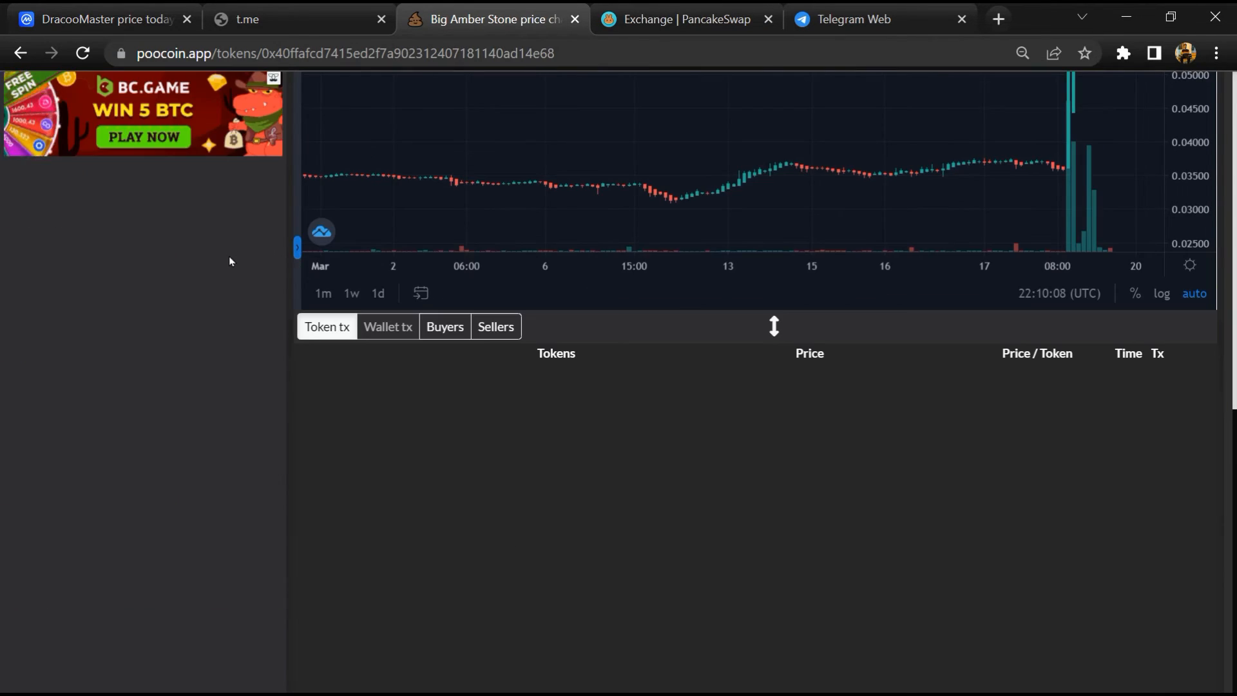
pyautogui.click(445, 327)
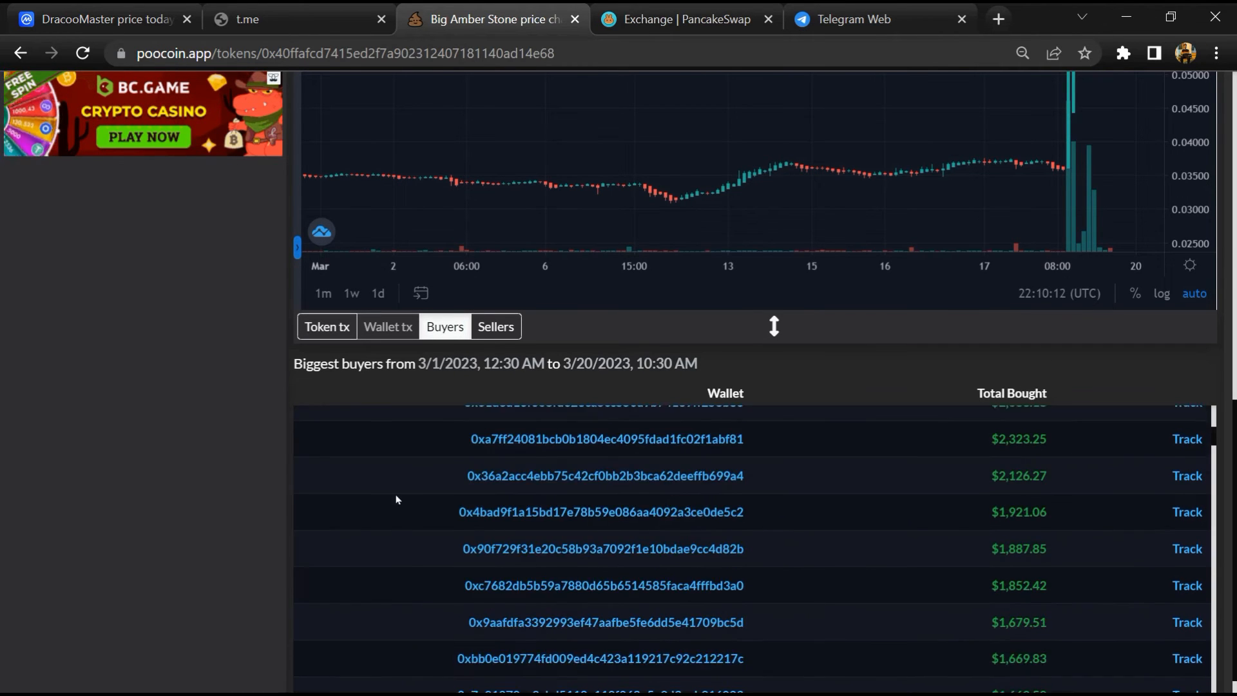
pyautogui.scroll(-3)
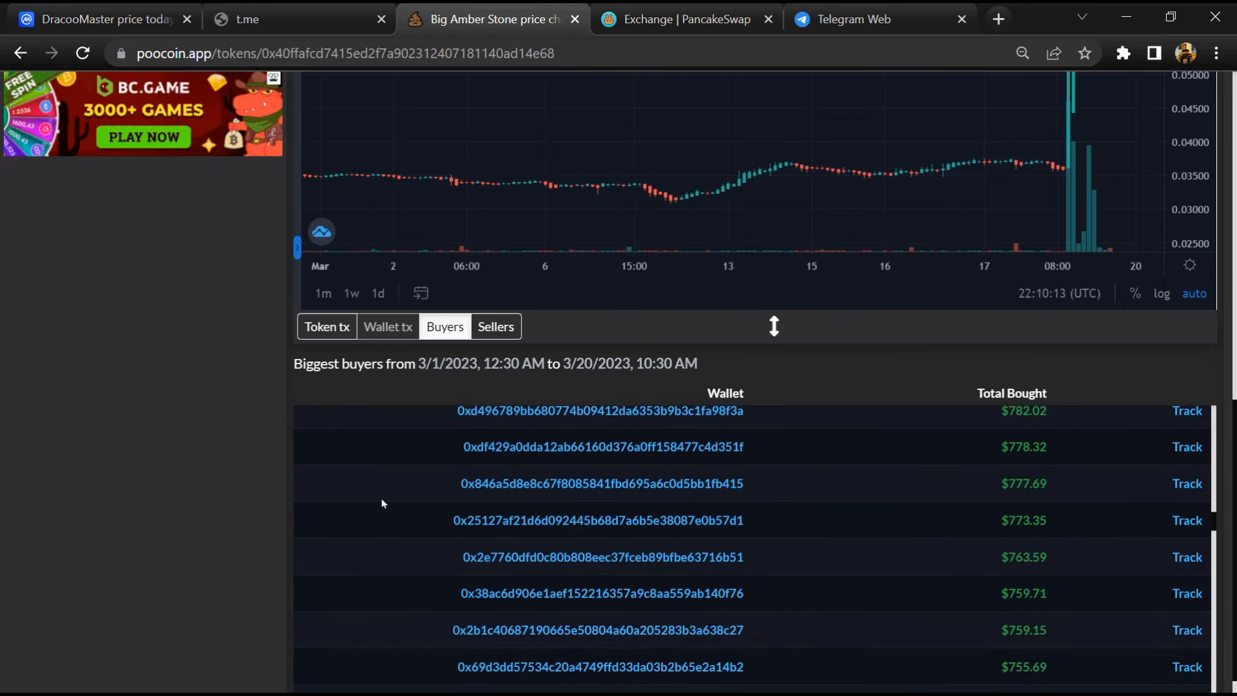
pyautogui.click(495, 326)
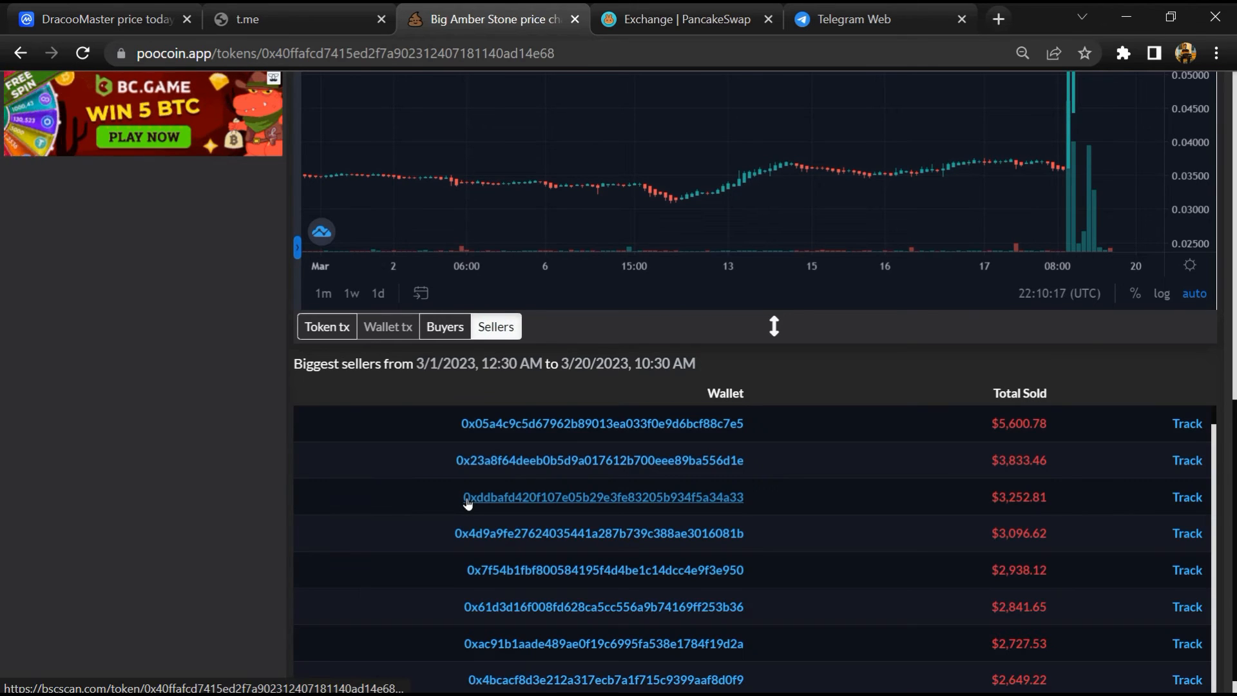
pyautogui.click(686, 20)
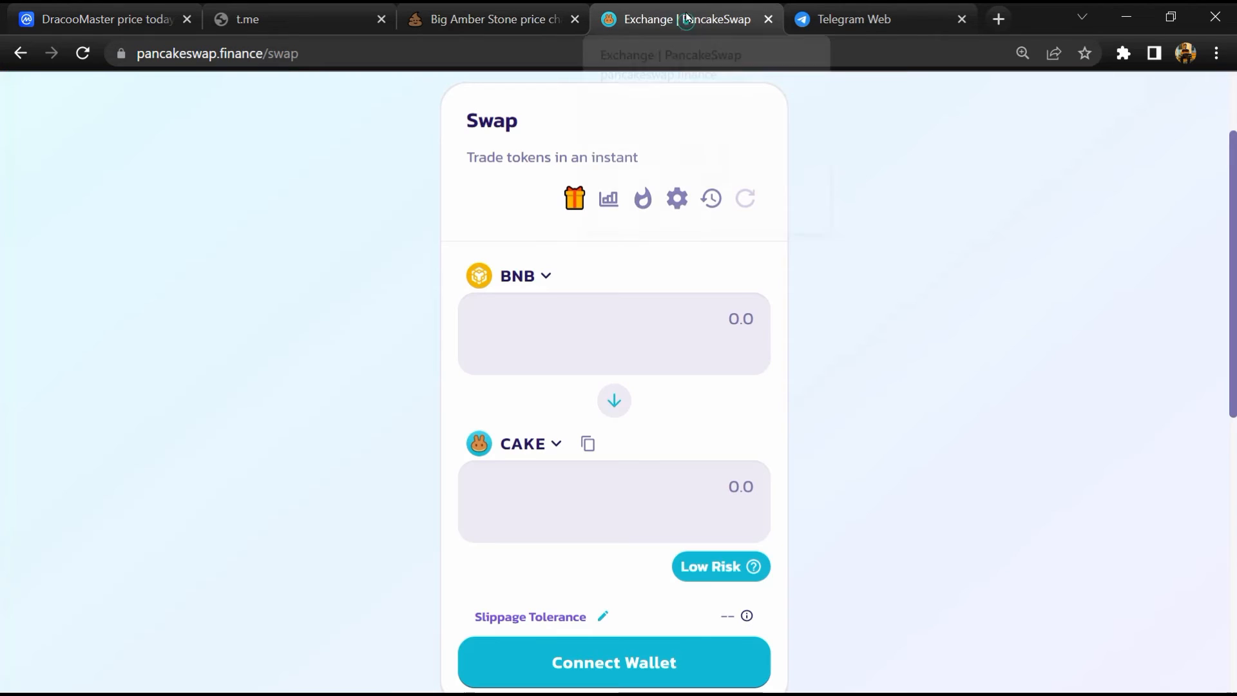
pyautogui.moveTo(521, 452)
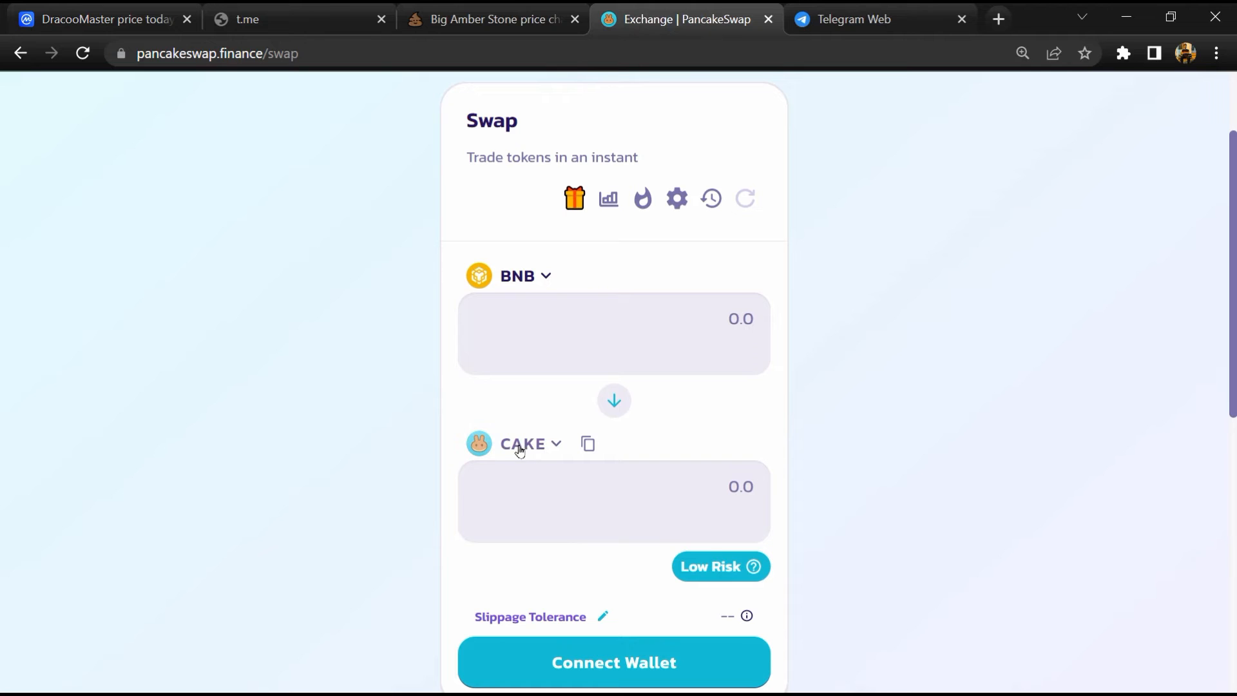
# Paste the contract into PancakeSwap's receive-token search and start importing DracooMaster (BAS)
pyautogui.click(525, 443)
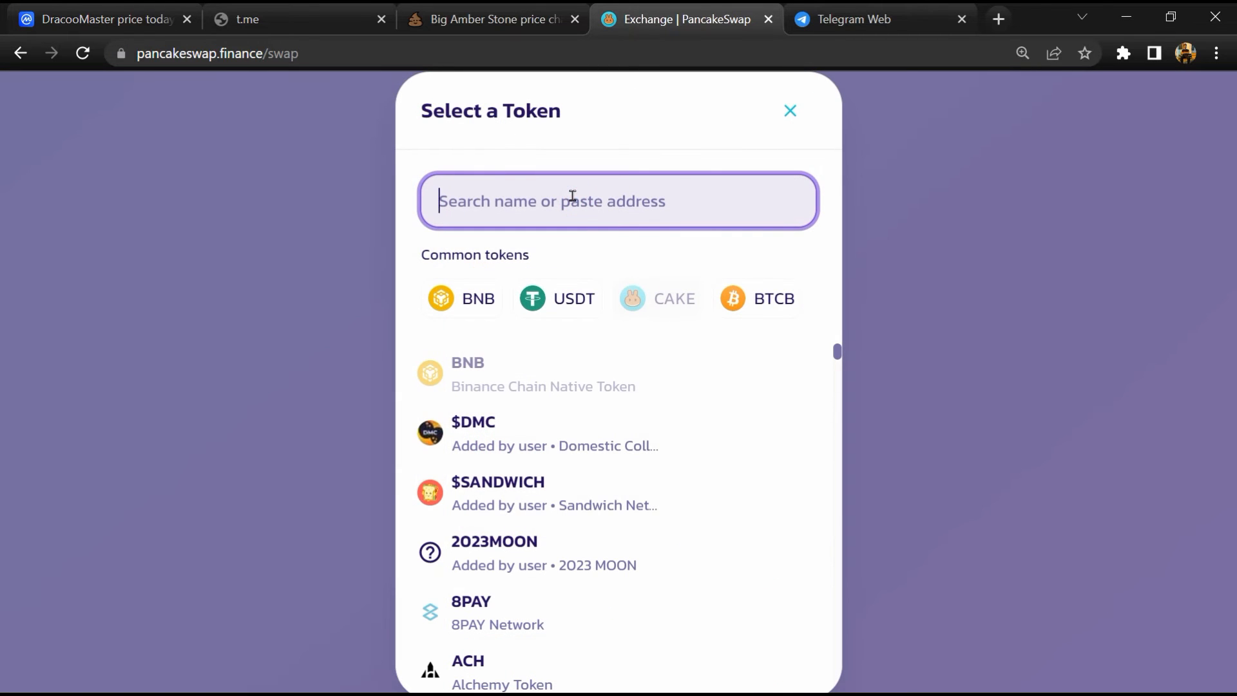
pyautogui.rightClick(574, 201)
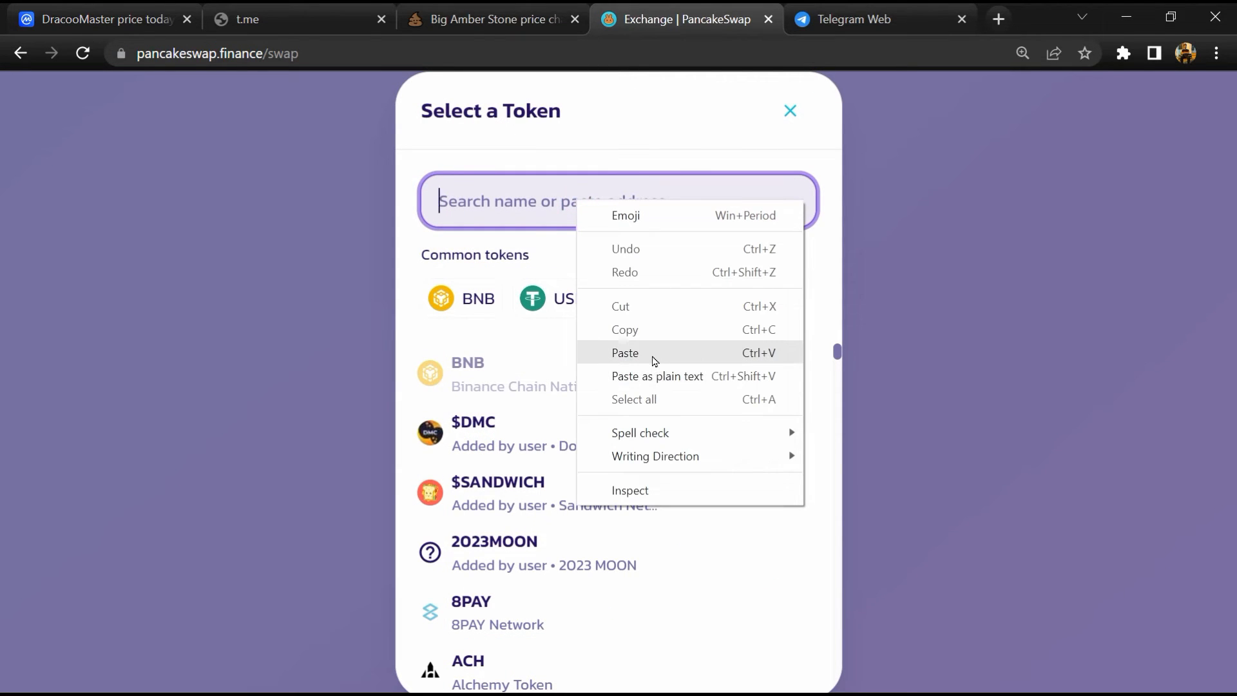
pyautogui.click(625, 352)
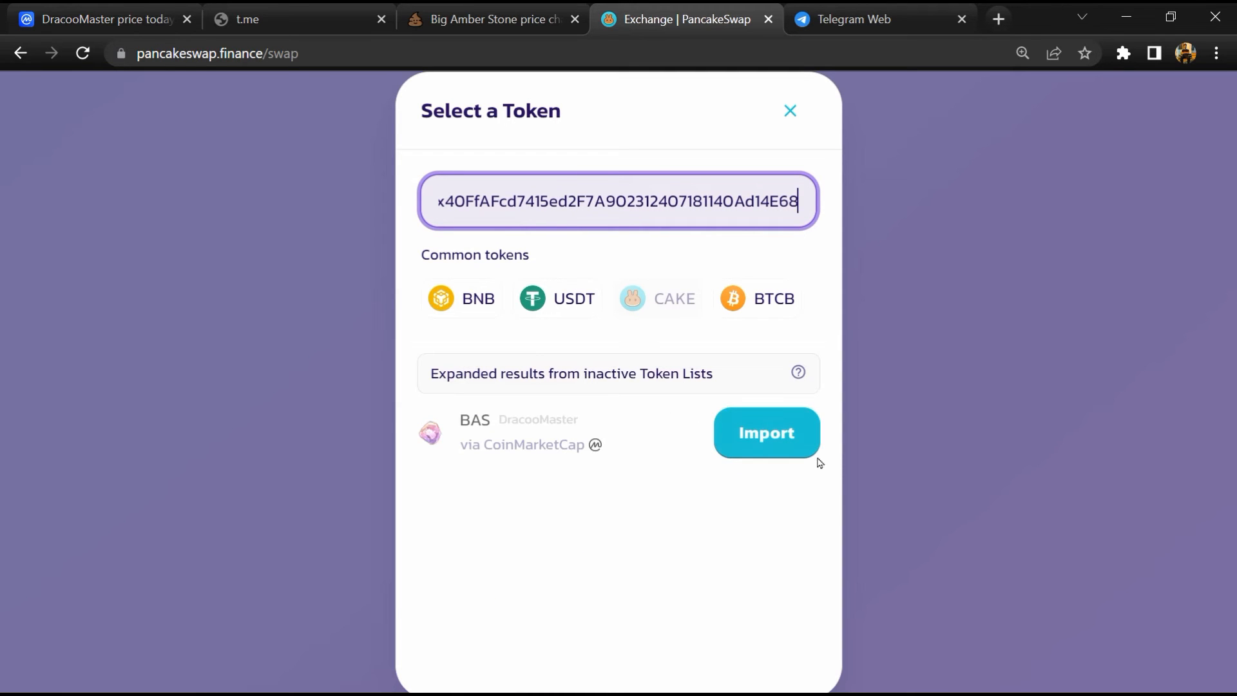
pyautogui.moveTo(768, 439)
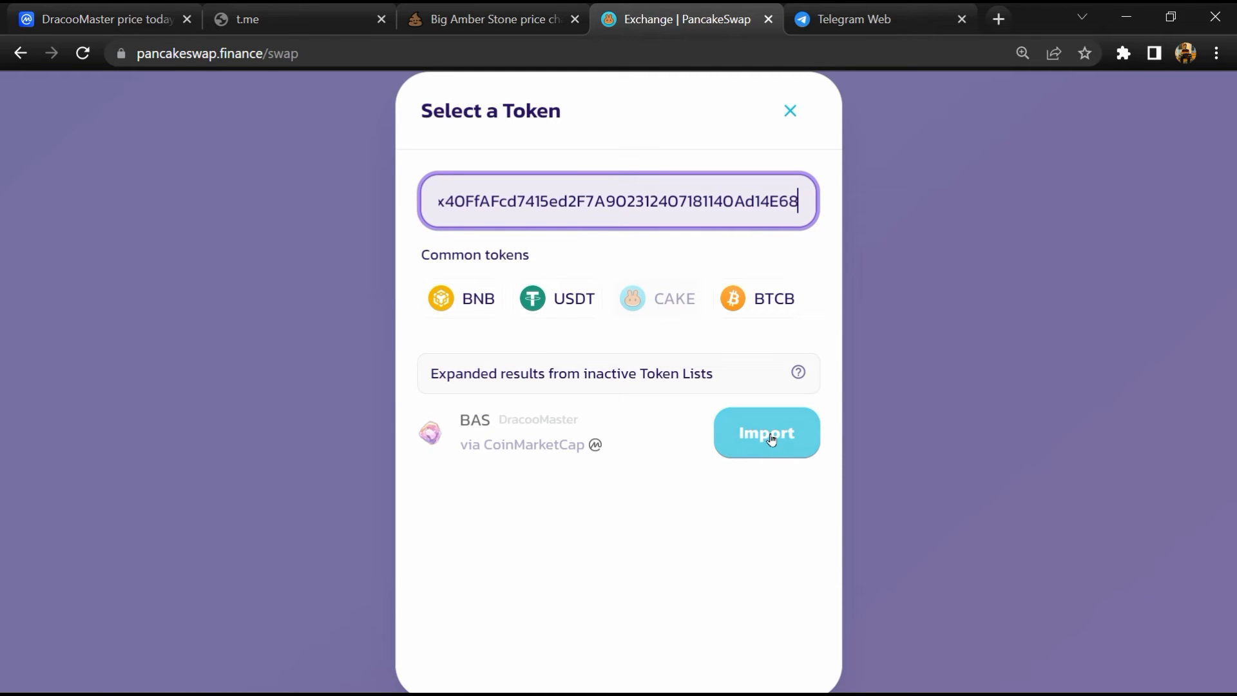
pyautogui.click(767, 433)
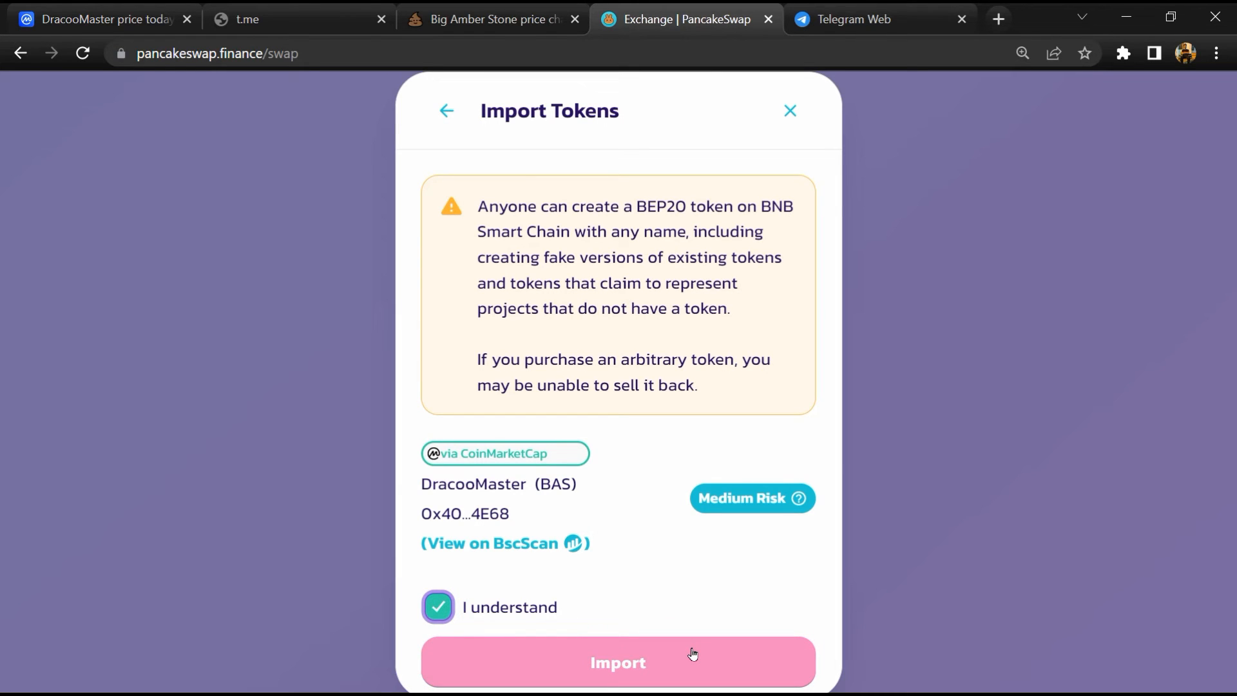
# Confirm importing BAS as the receive token and zoom in to read its Medium Risk note
pyautogui.click(618, 663)
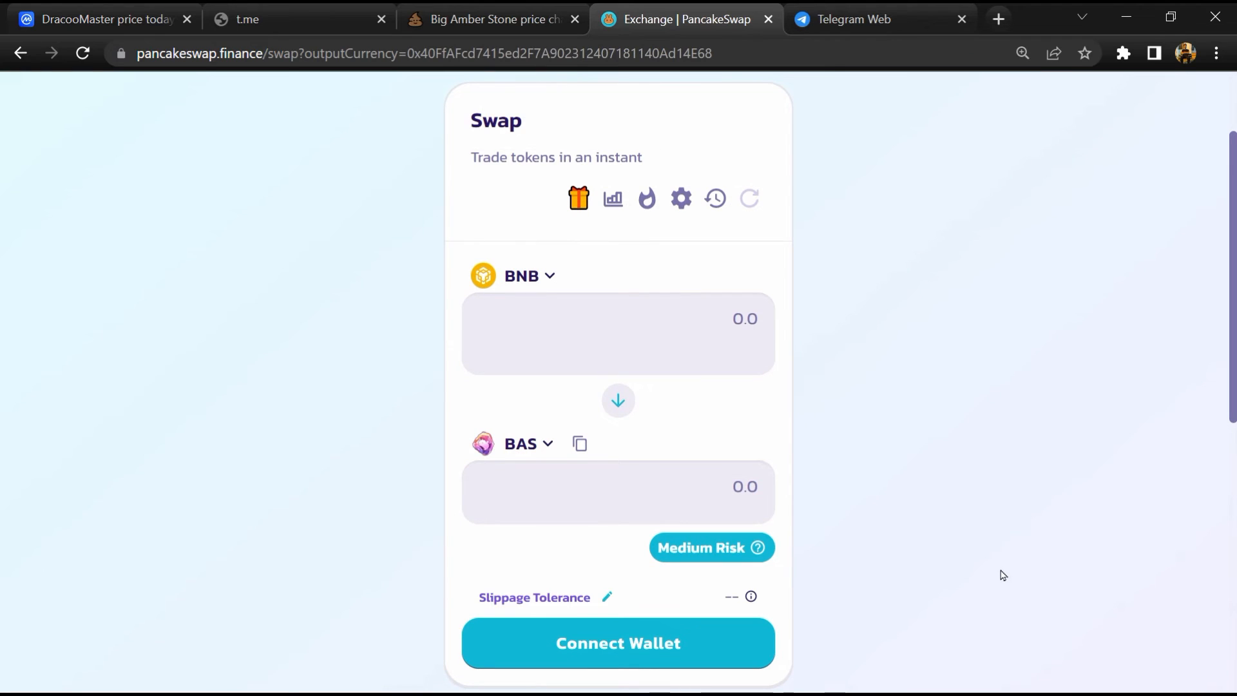
pyautogui.moveTo(910, 564)
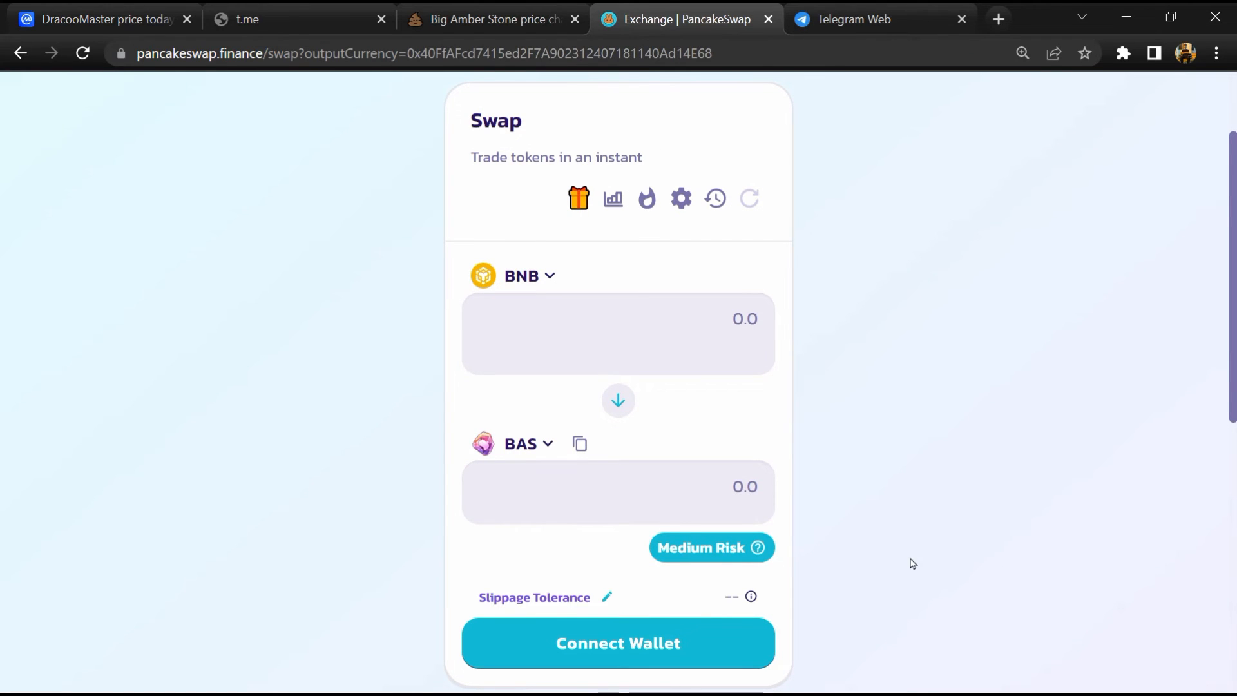
pyautogui.moveTo(758, 548)
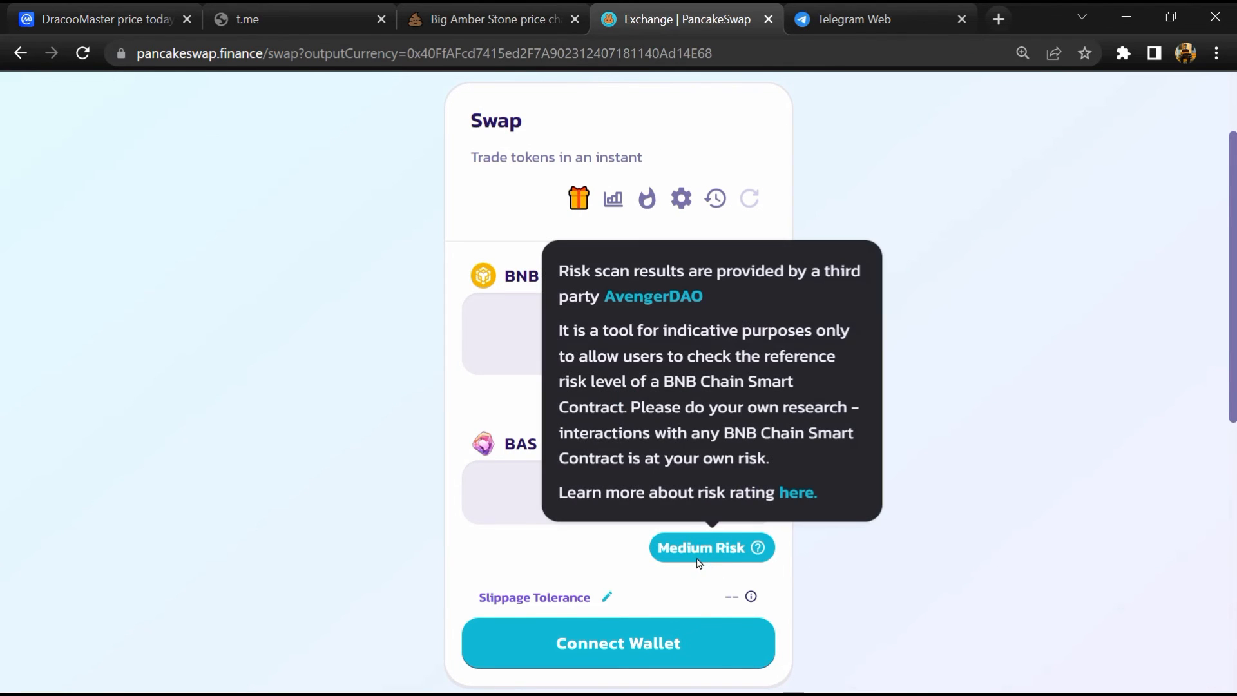
pyautogui.press('Ctrl++')
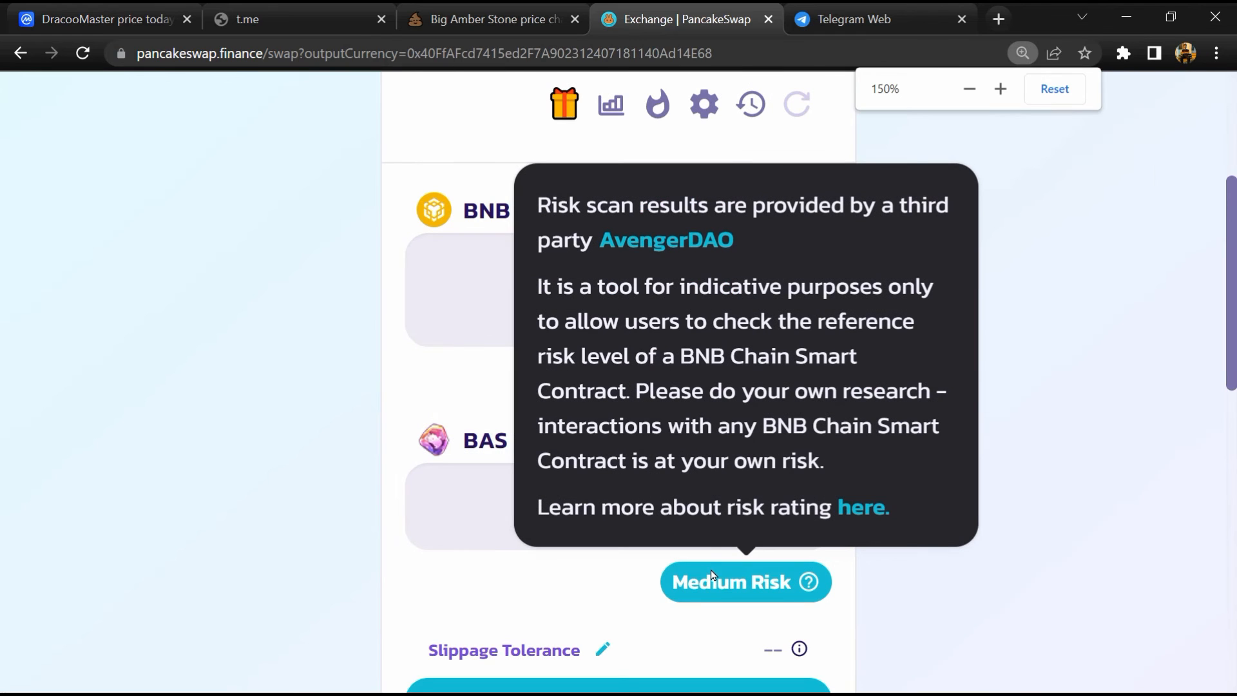